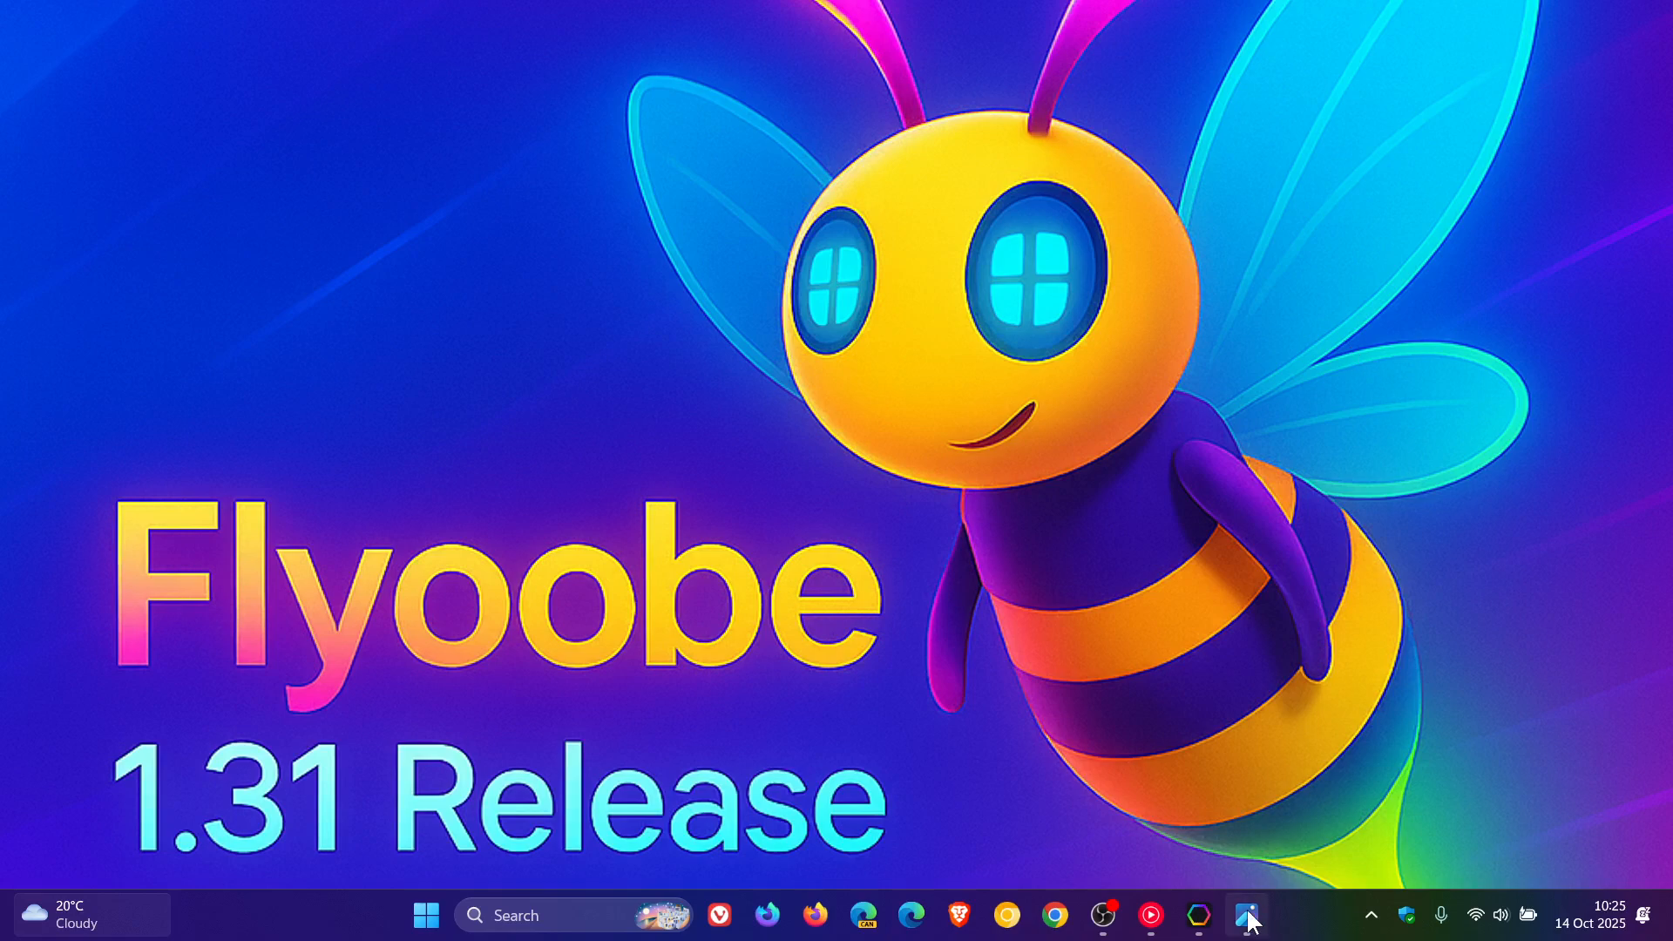
mouse_move(1245, 914)
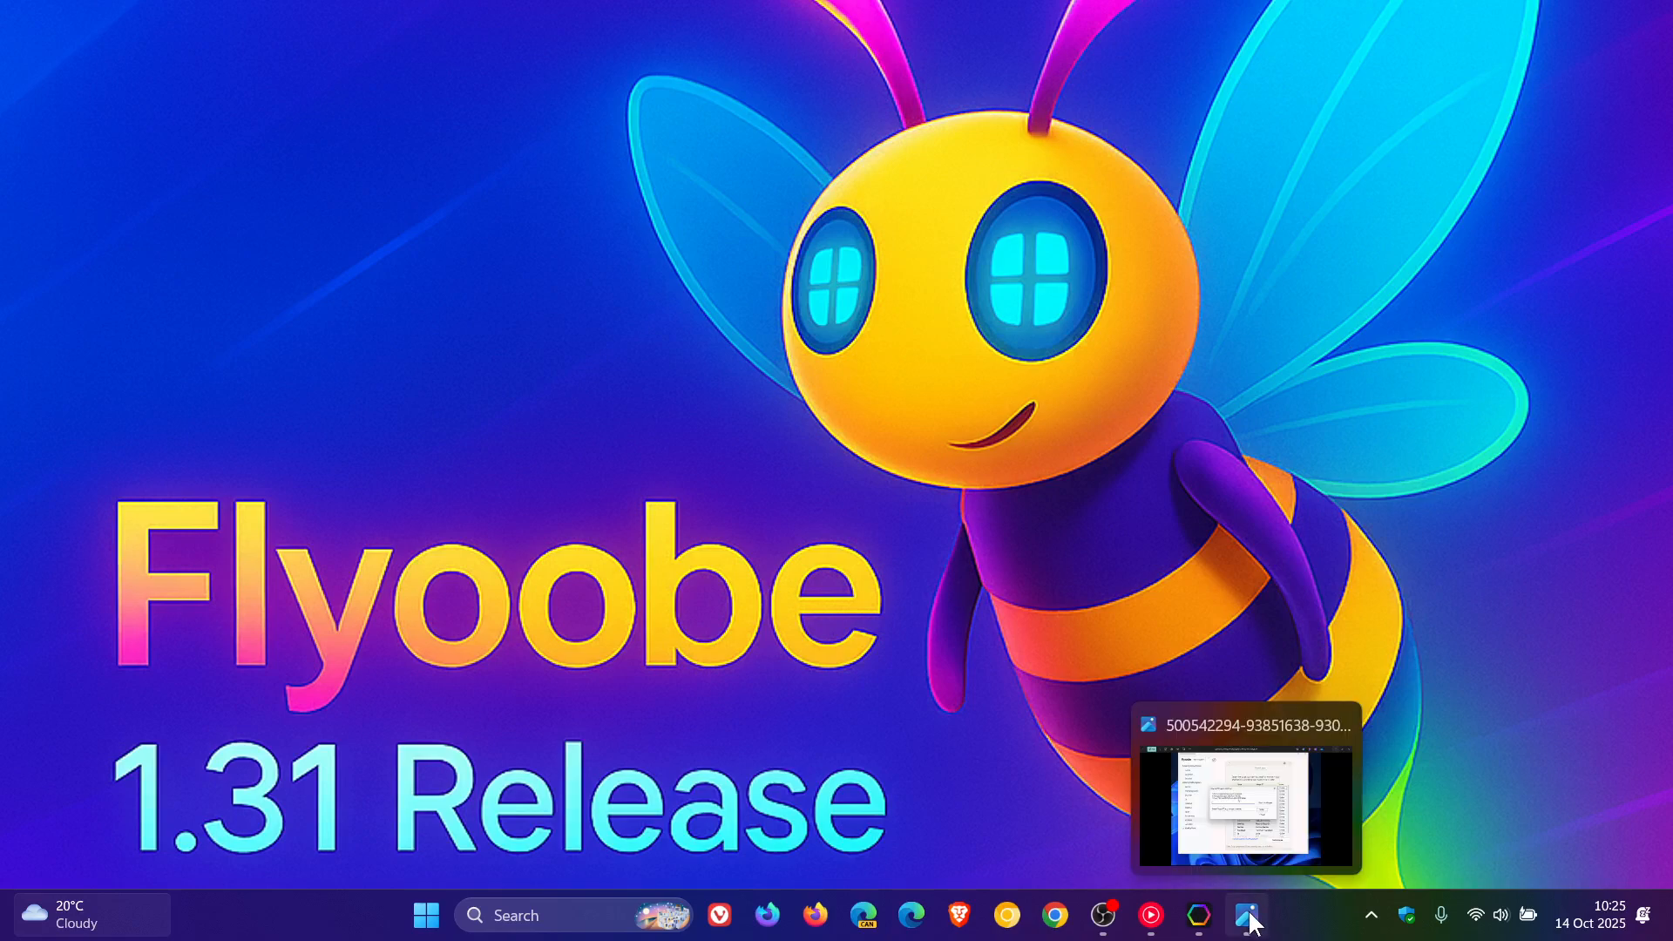
- Play the changelog demo: a manual winget search for 'chrome', then the Install Essential Apps list
click(1246, 914)
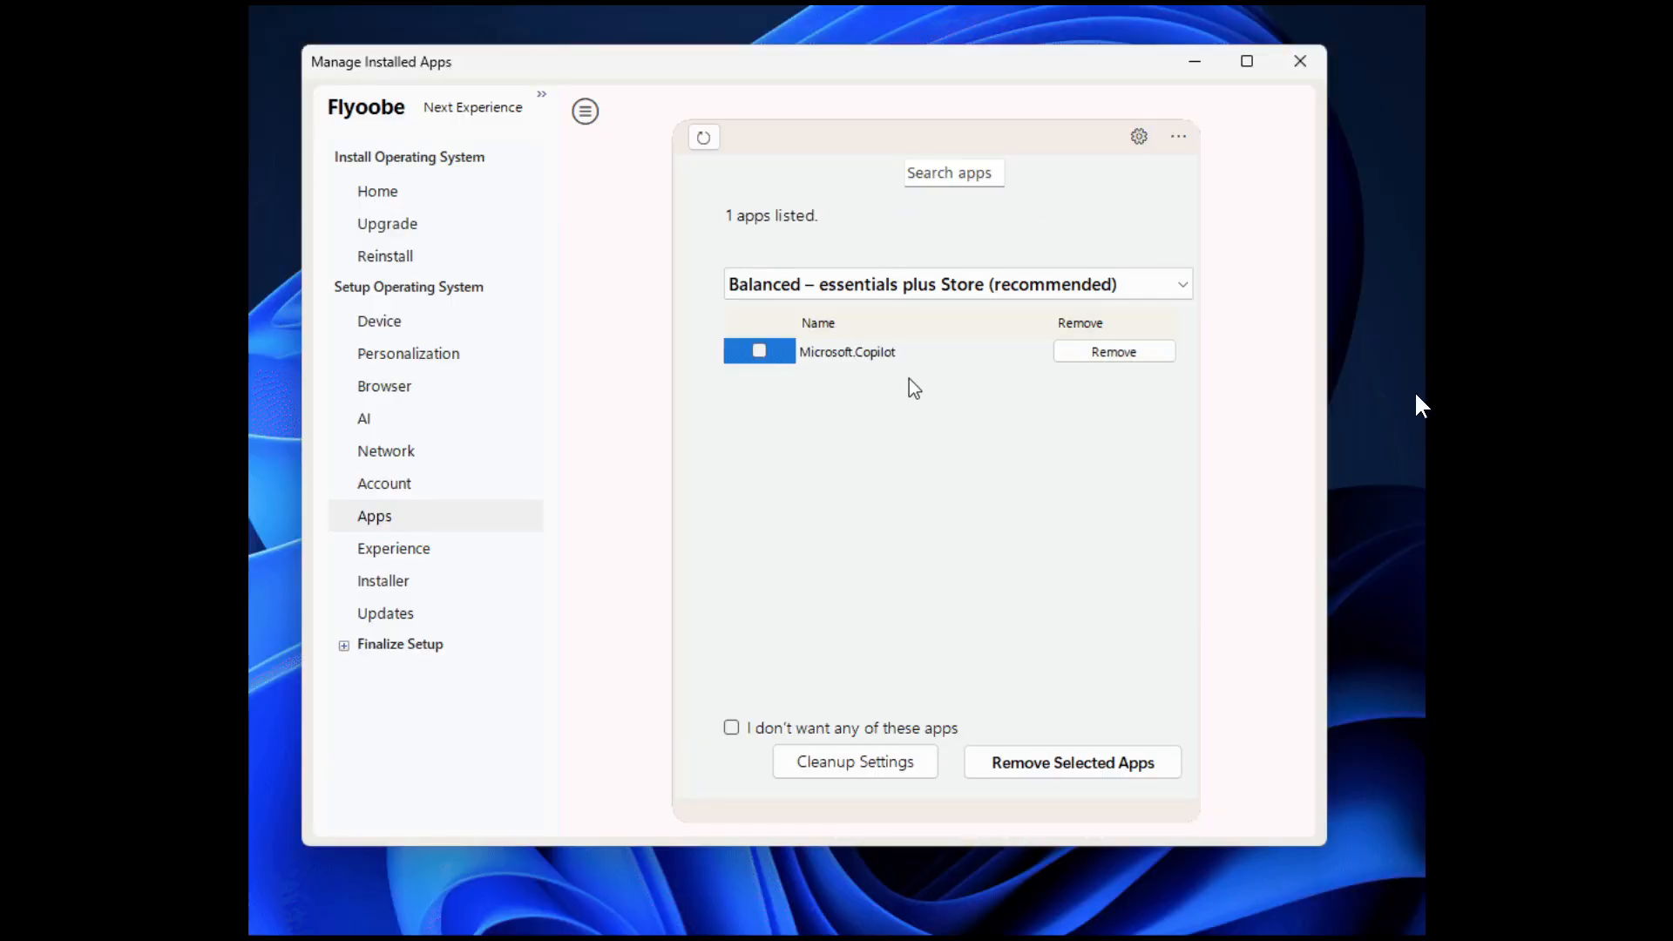
click(377, 191)
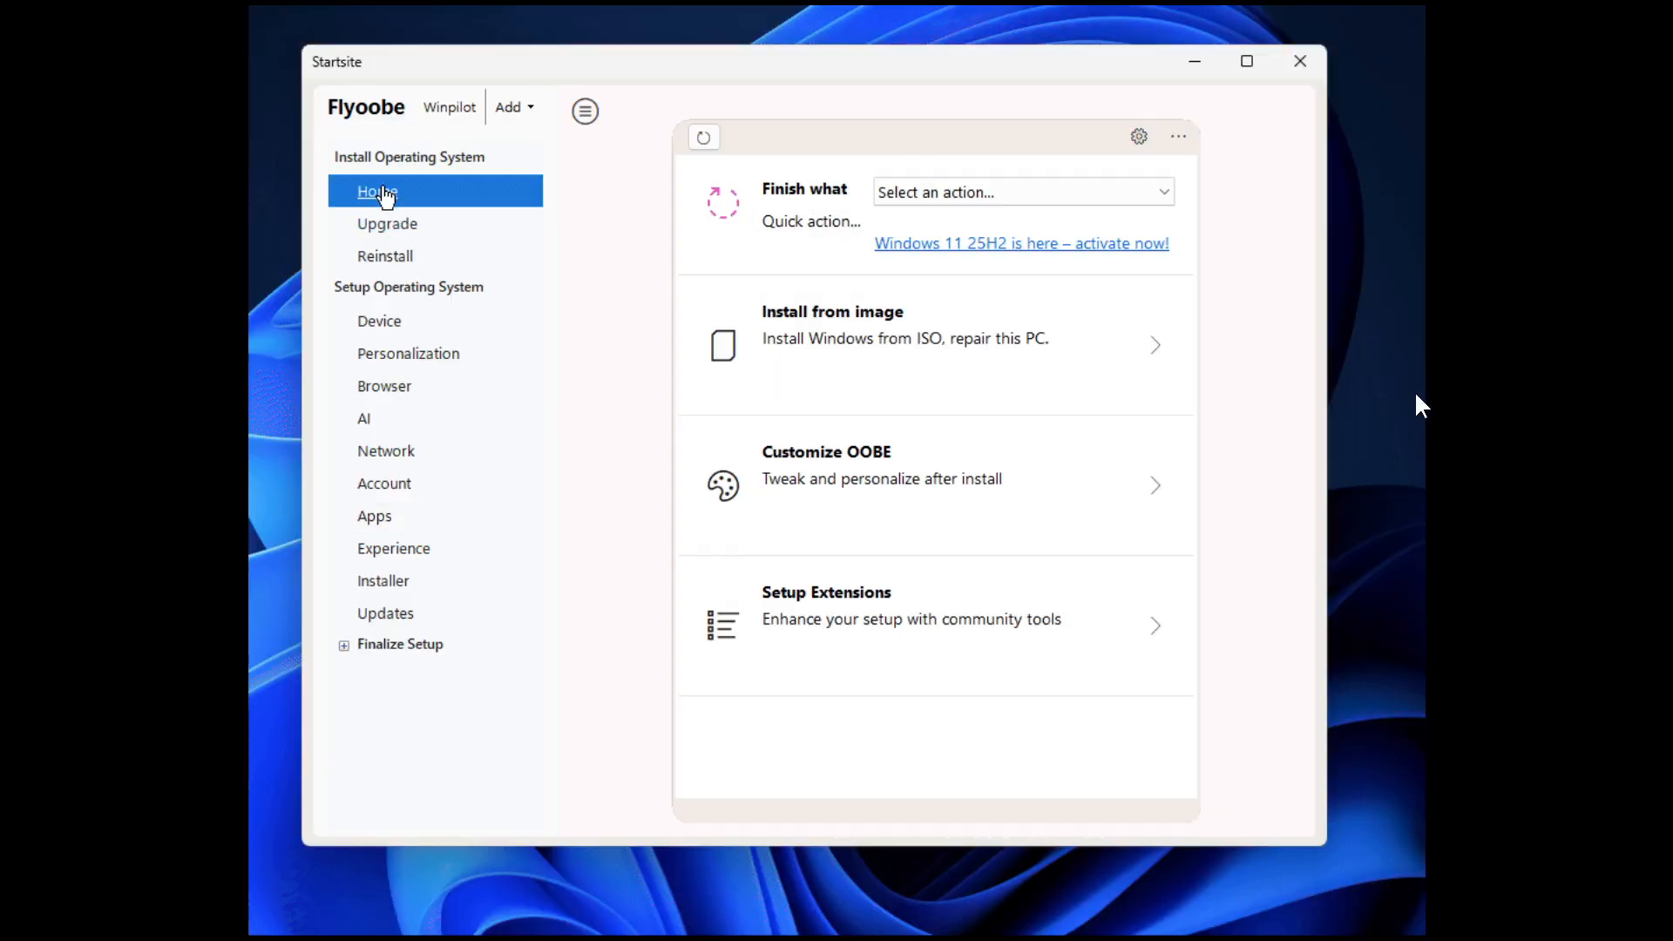
click(383, 580)
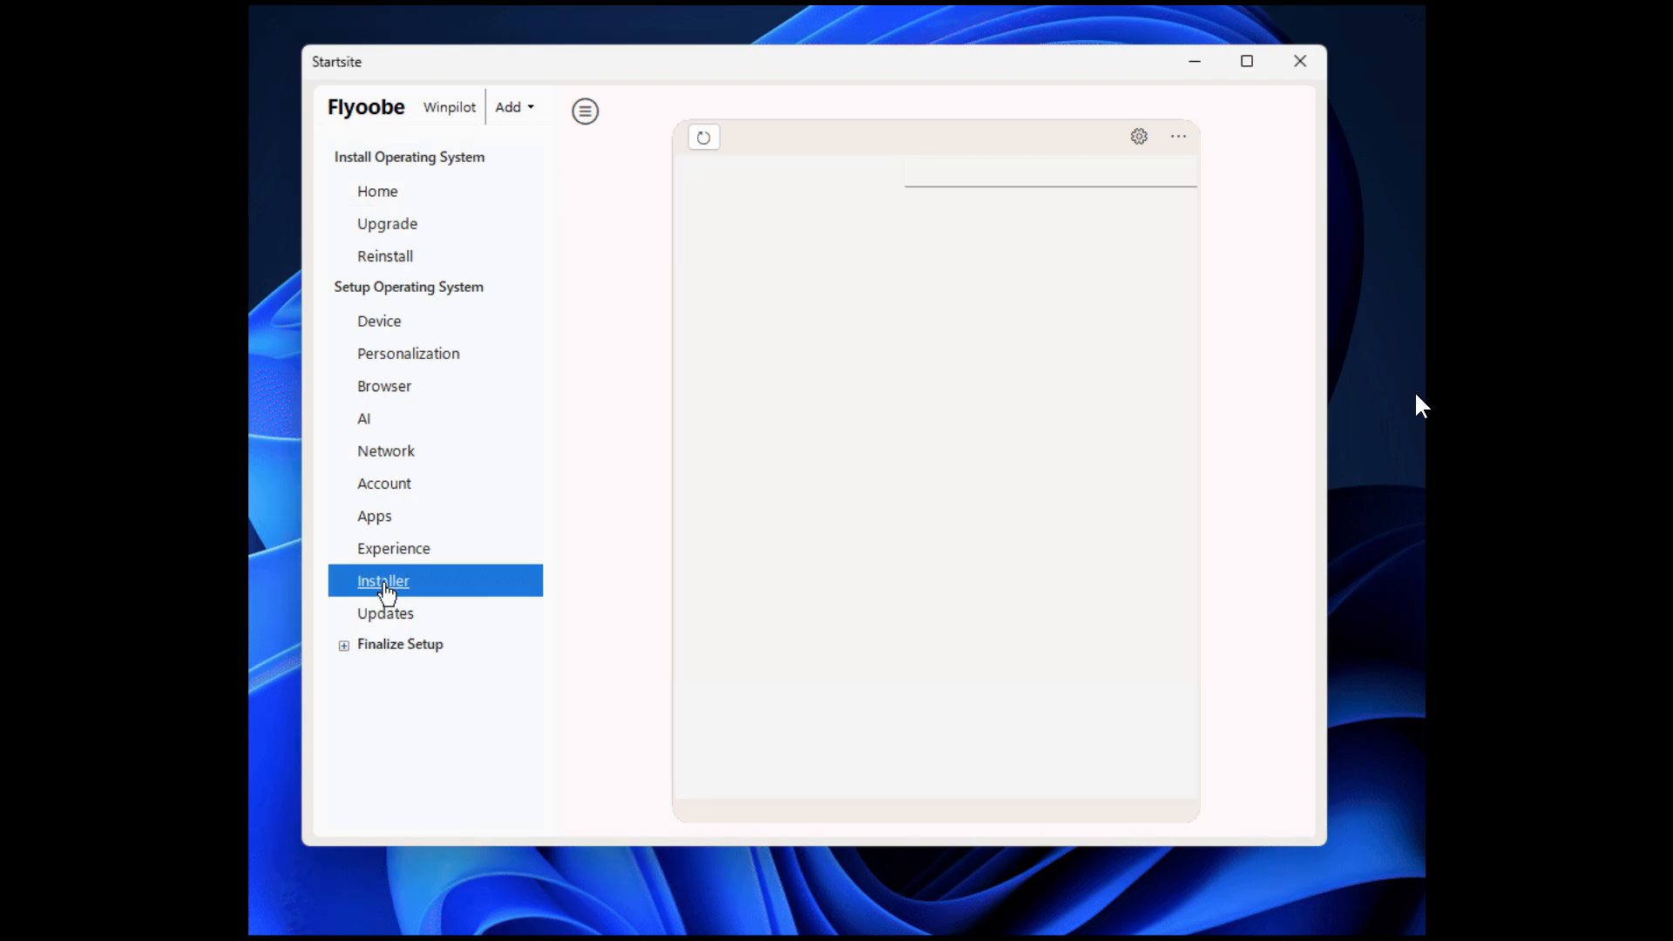
click(383, 580)
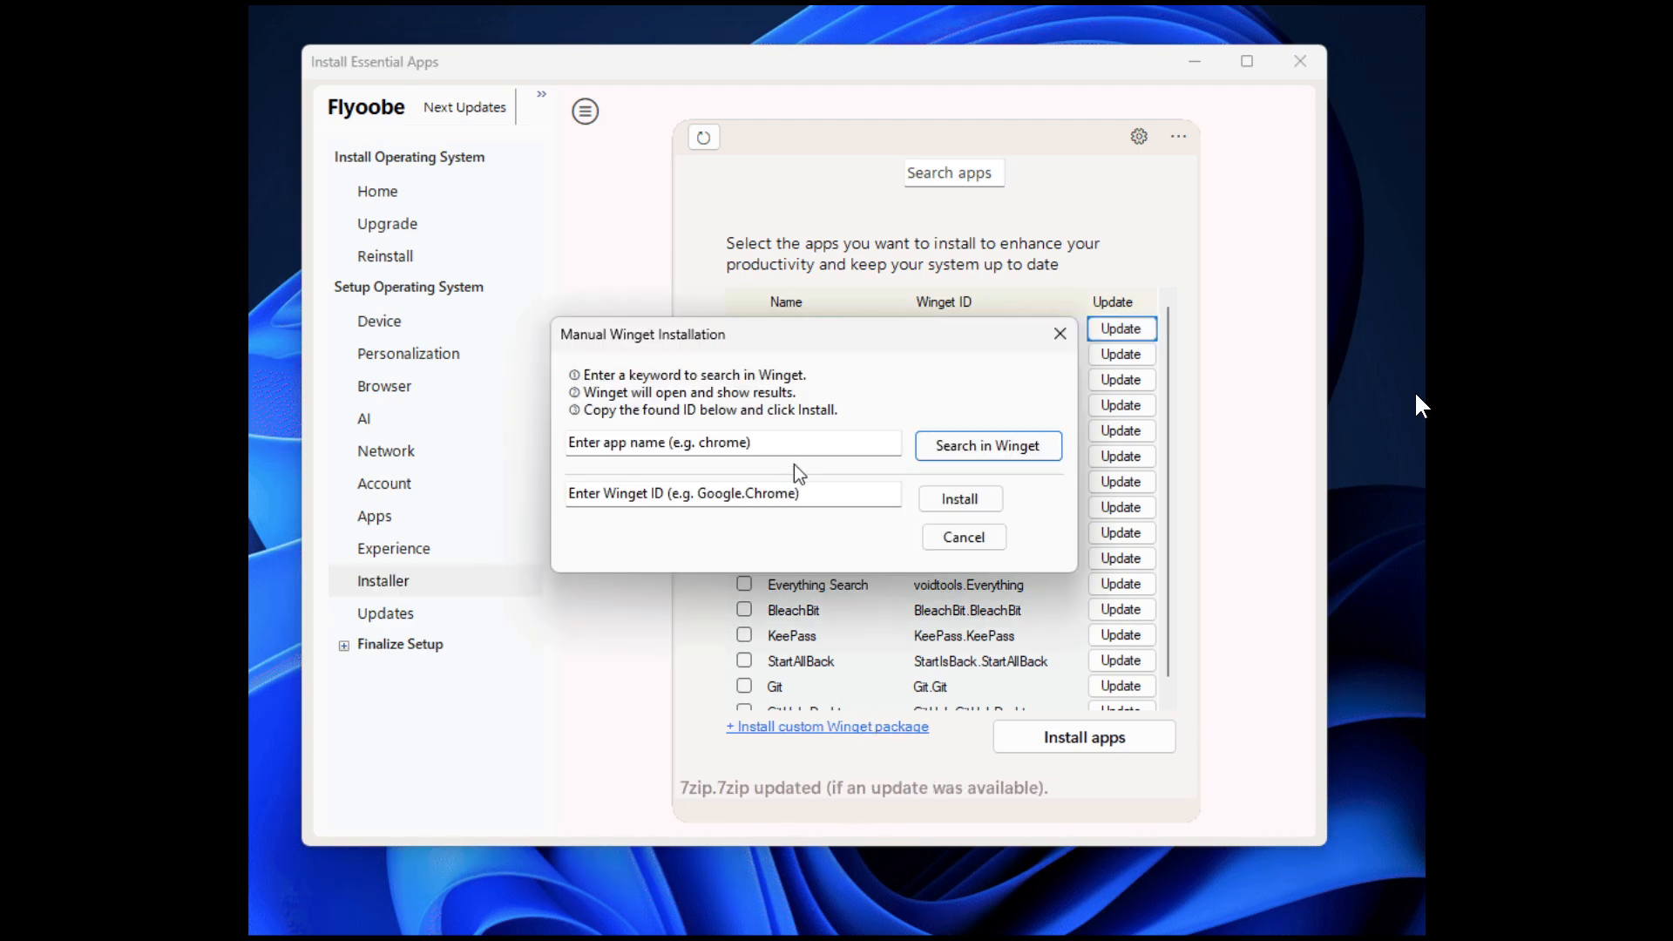
text(chrome)
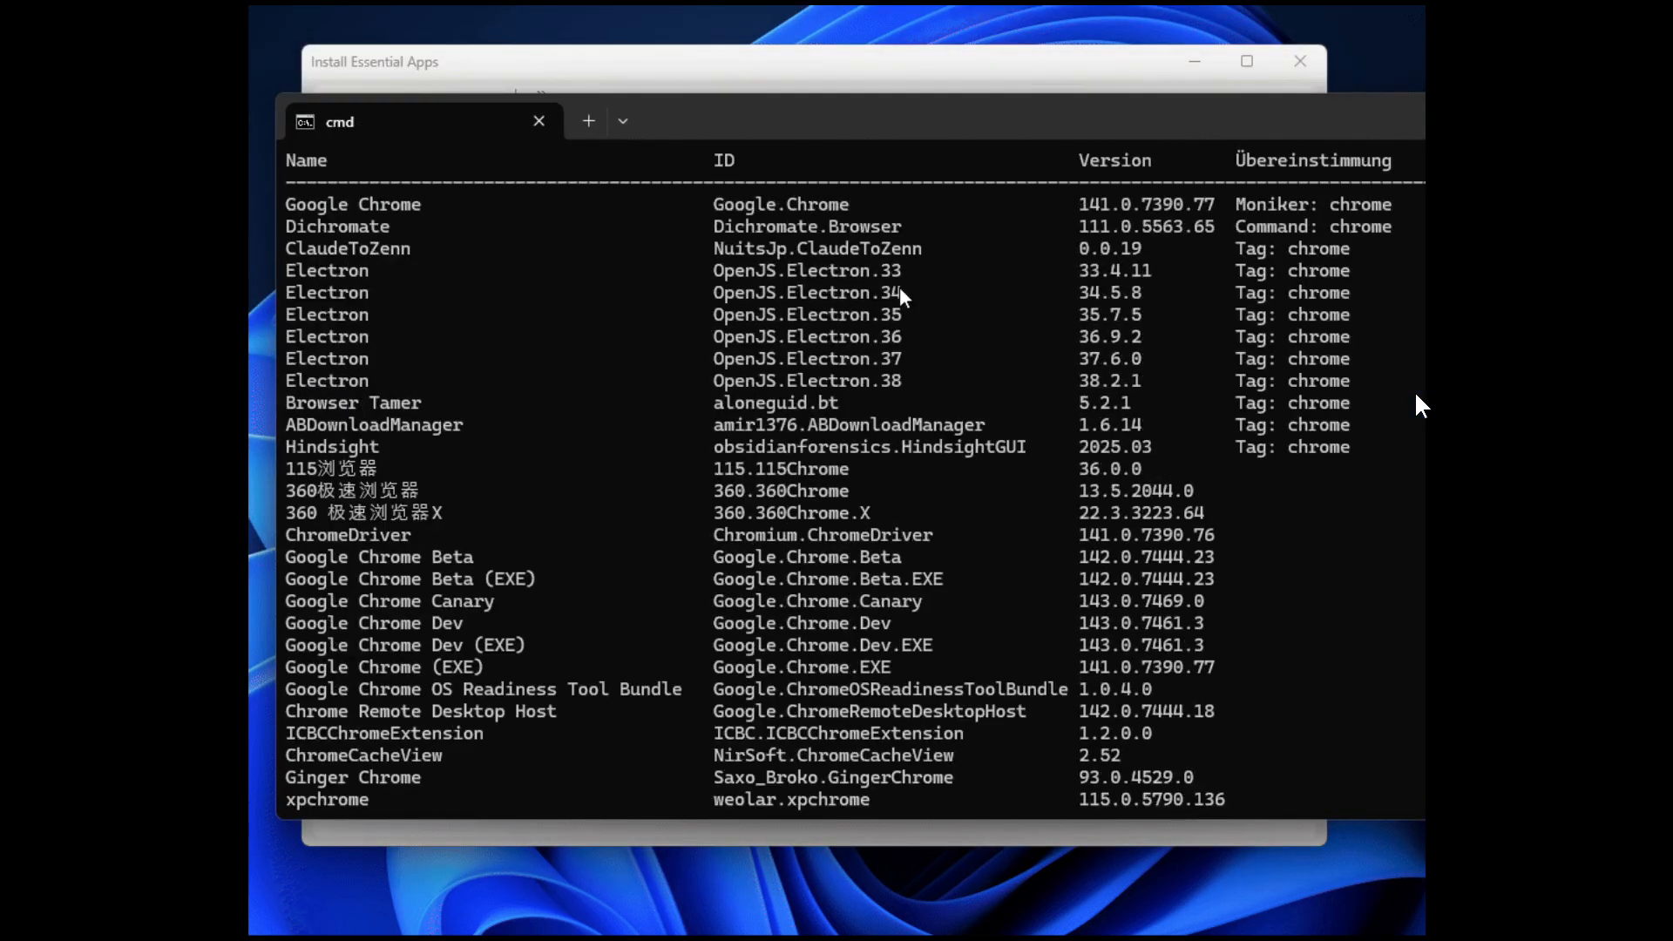
mouse_move(851, 209)
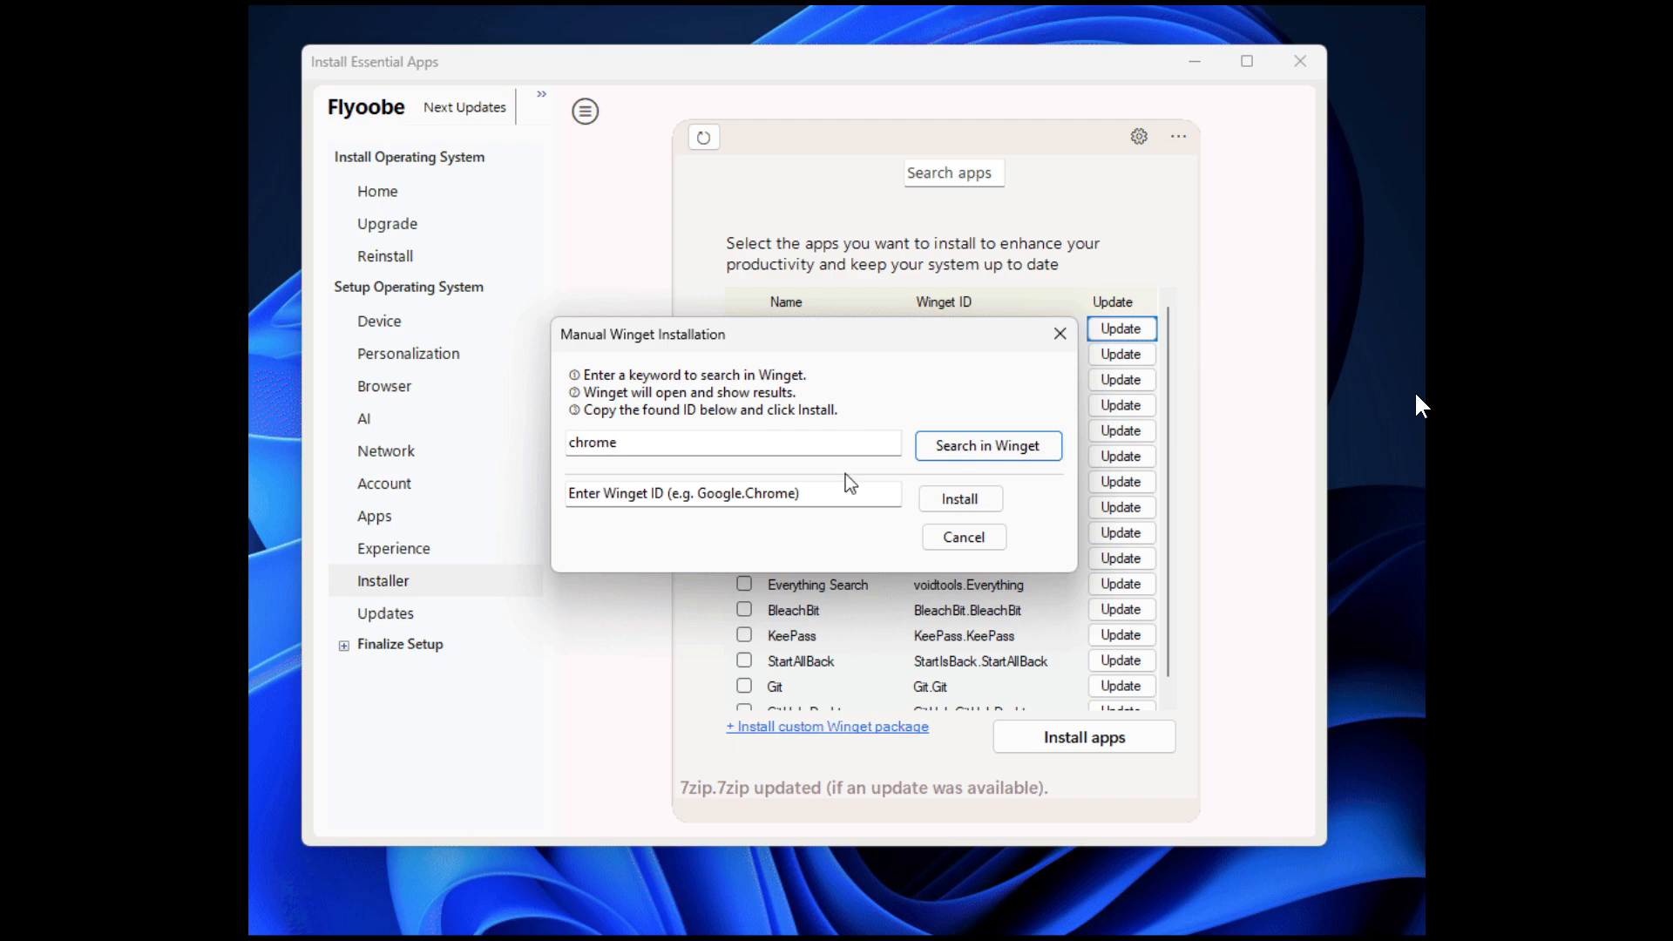
click(964, 537)
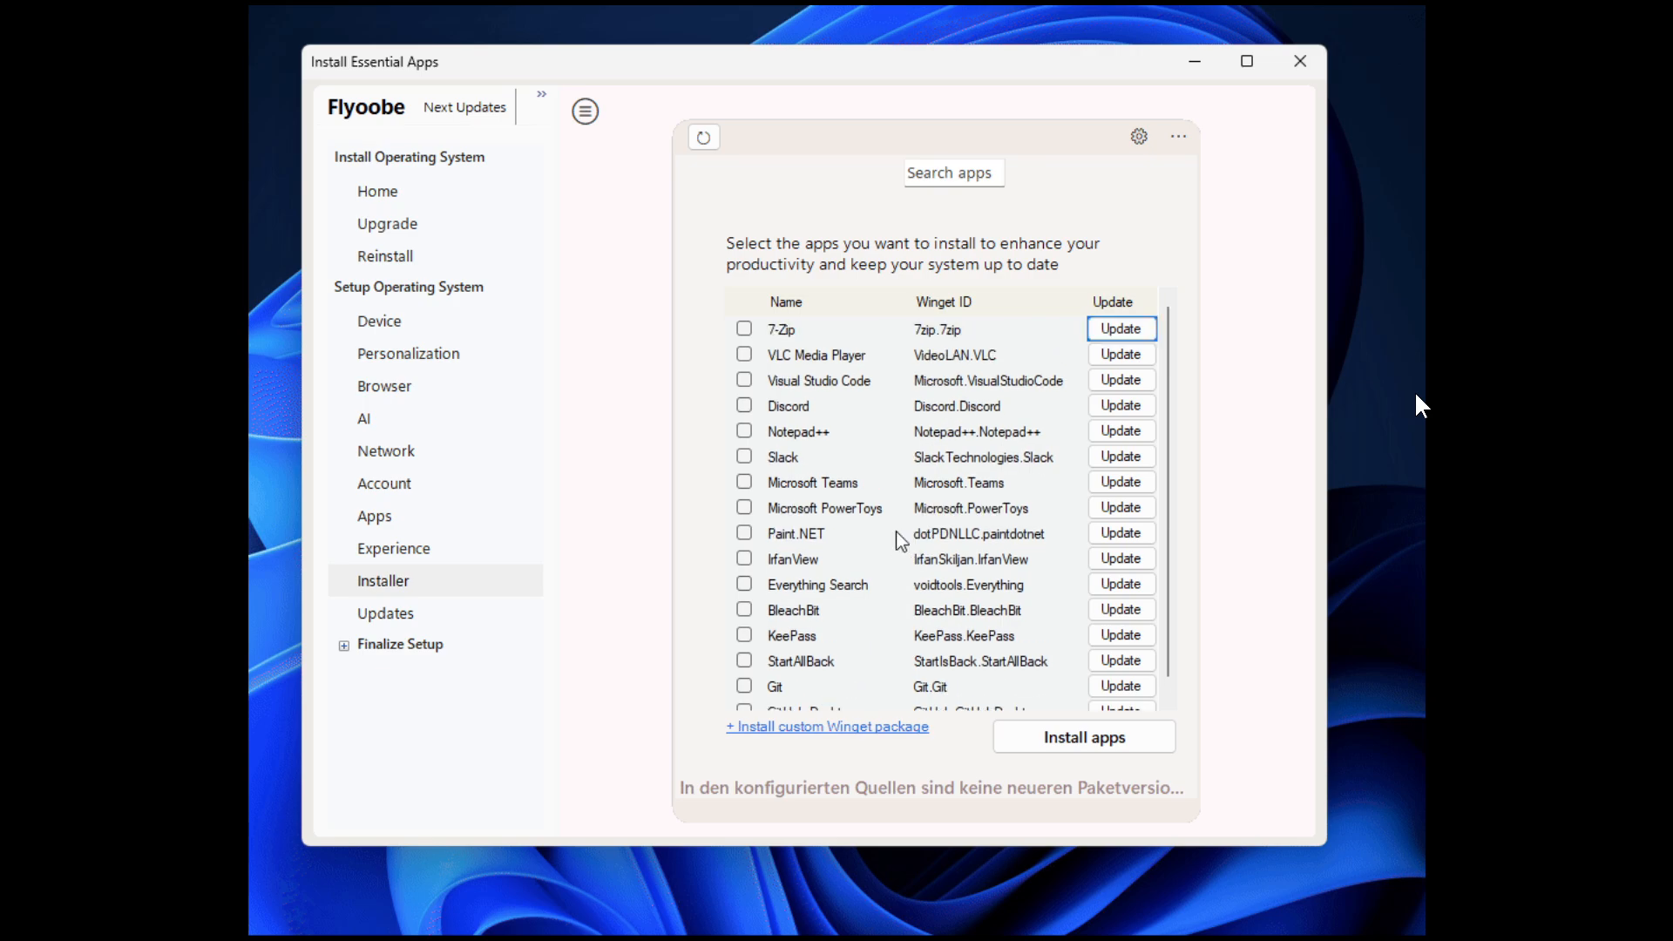
- Watch the demo remove Instagram and TikTok, then close the changelog animation
click(374, 516)
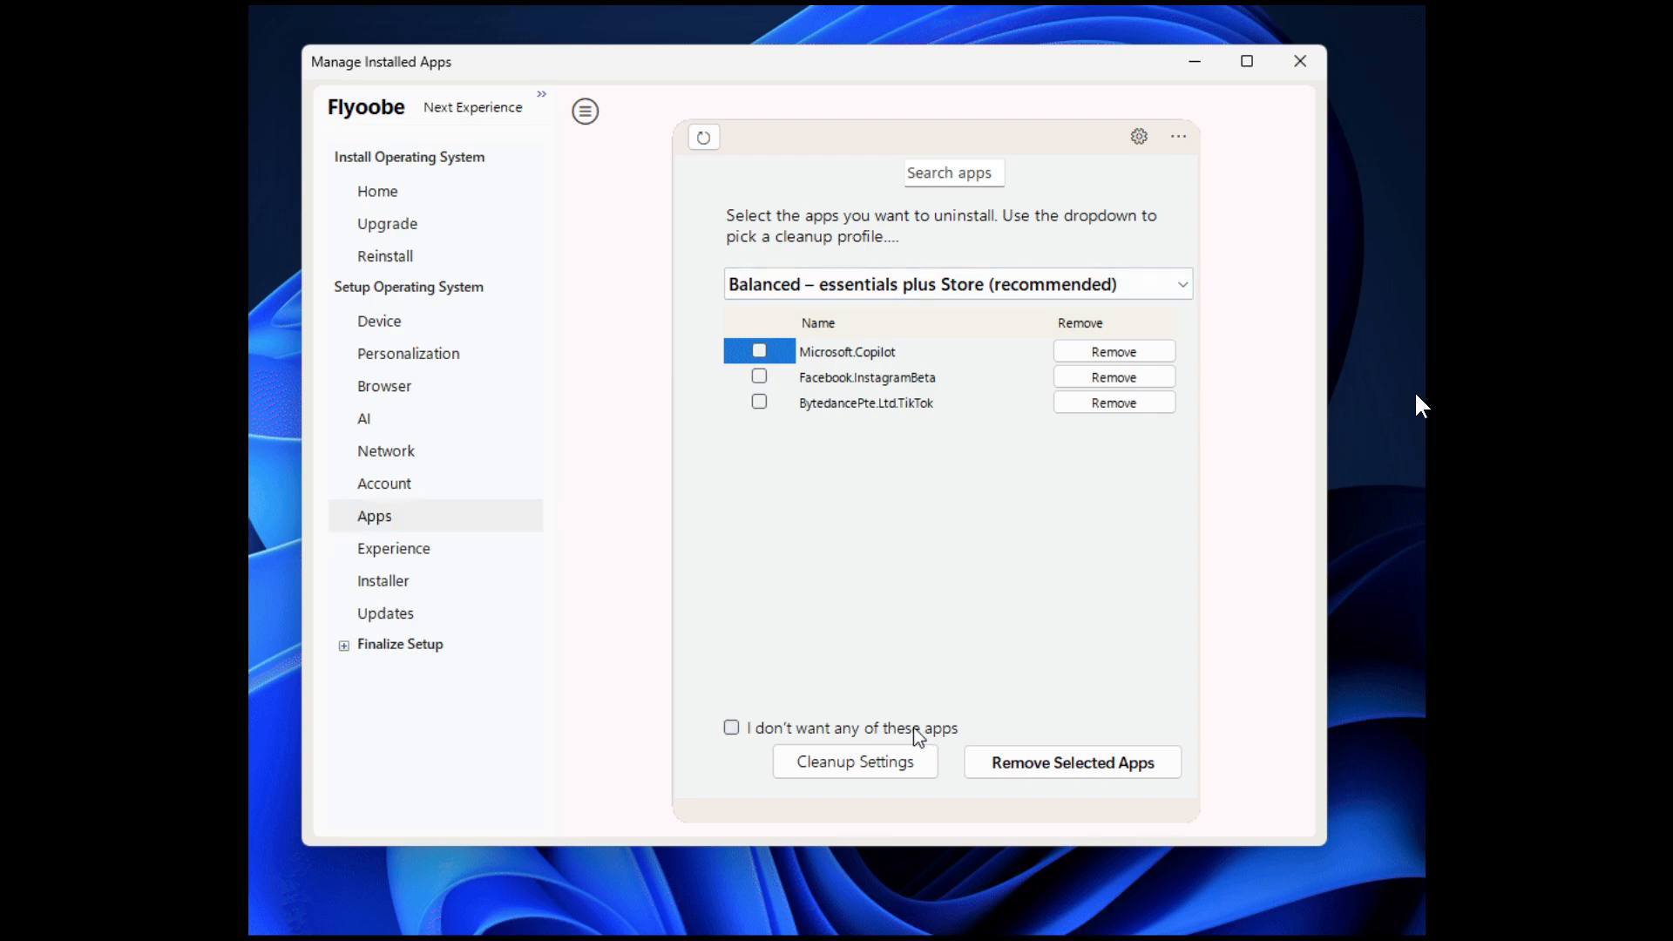
click(1114, 403)
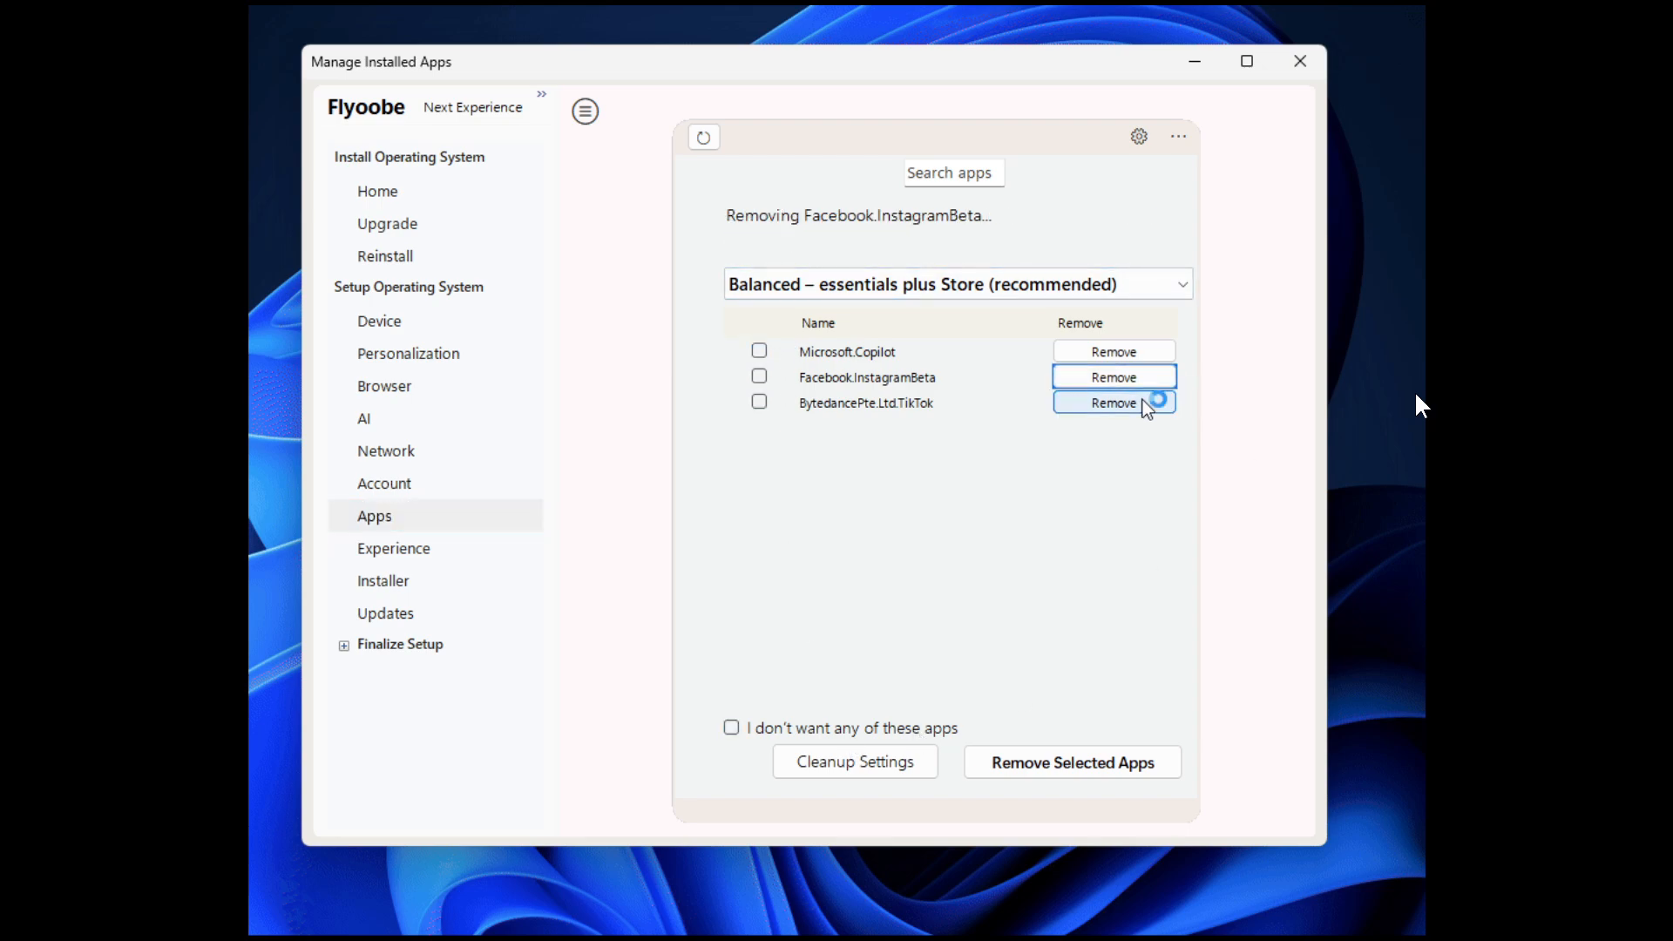
click(1113, 403)
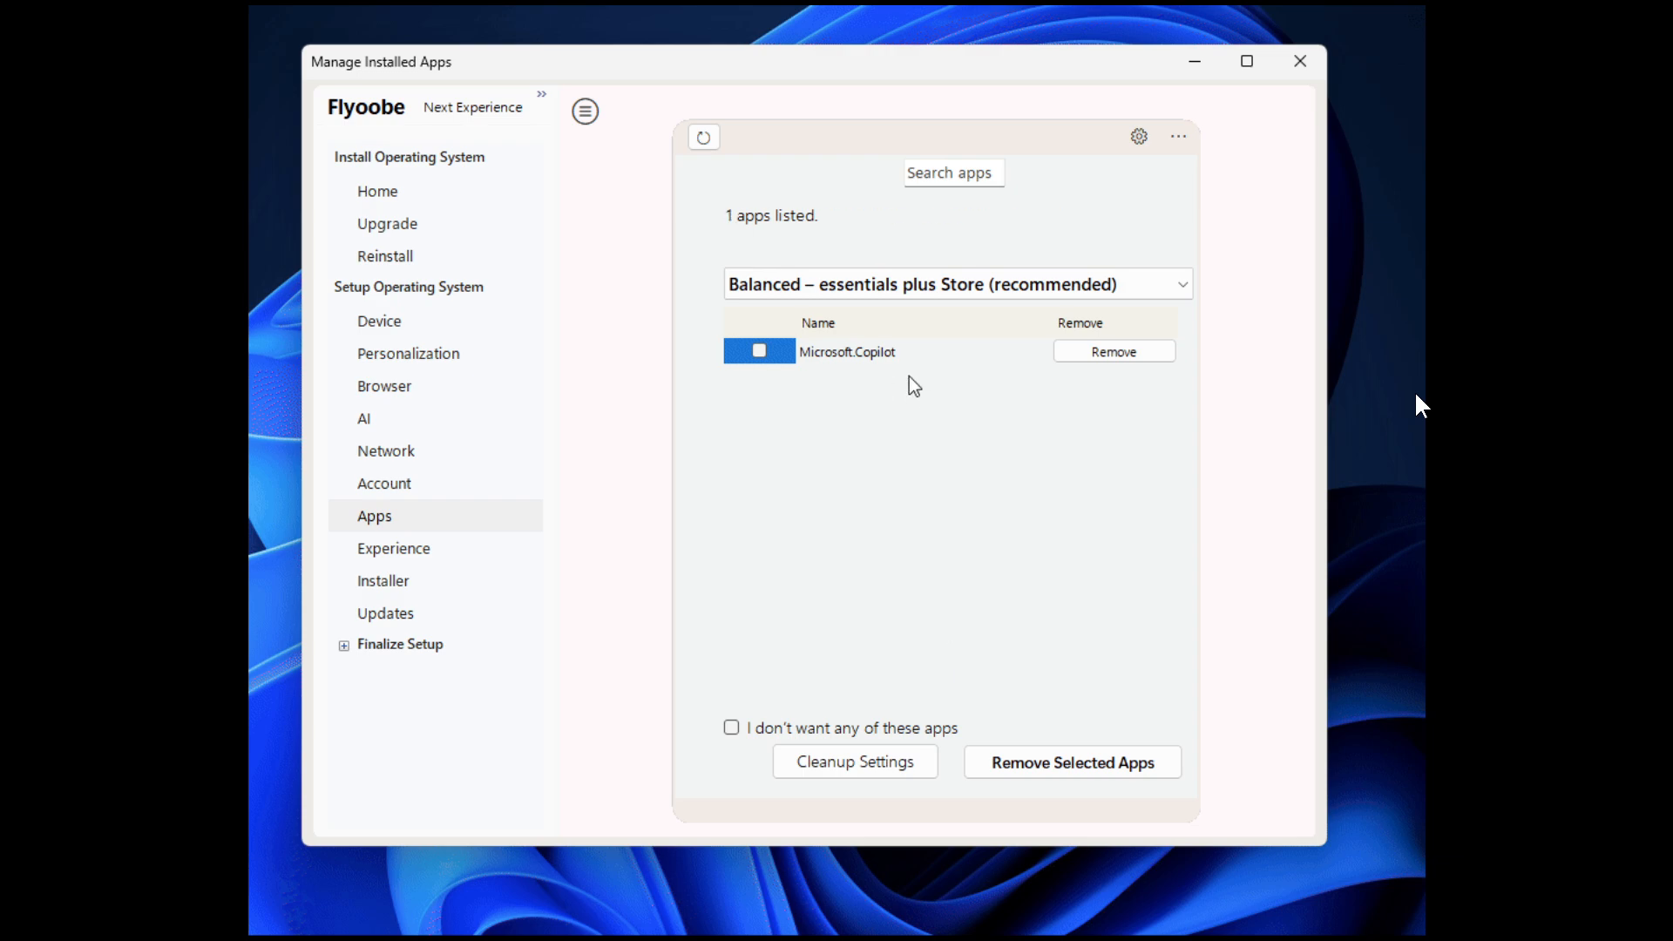
click(378, 191)
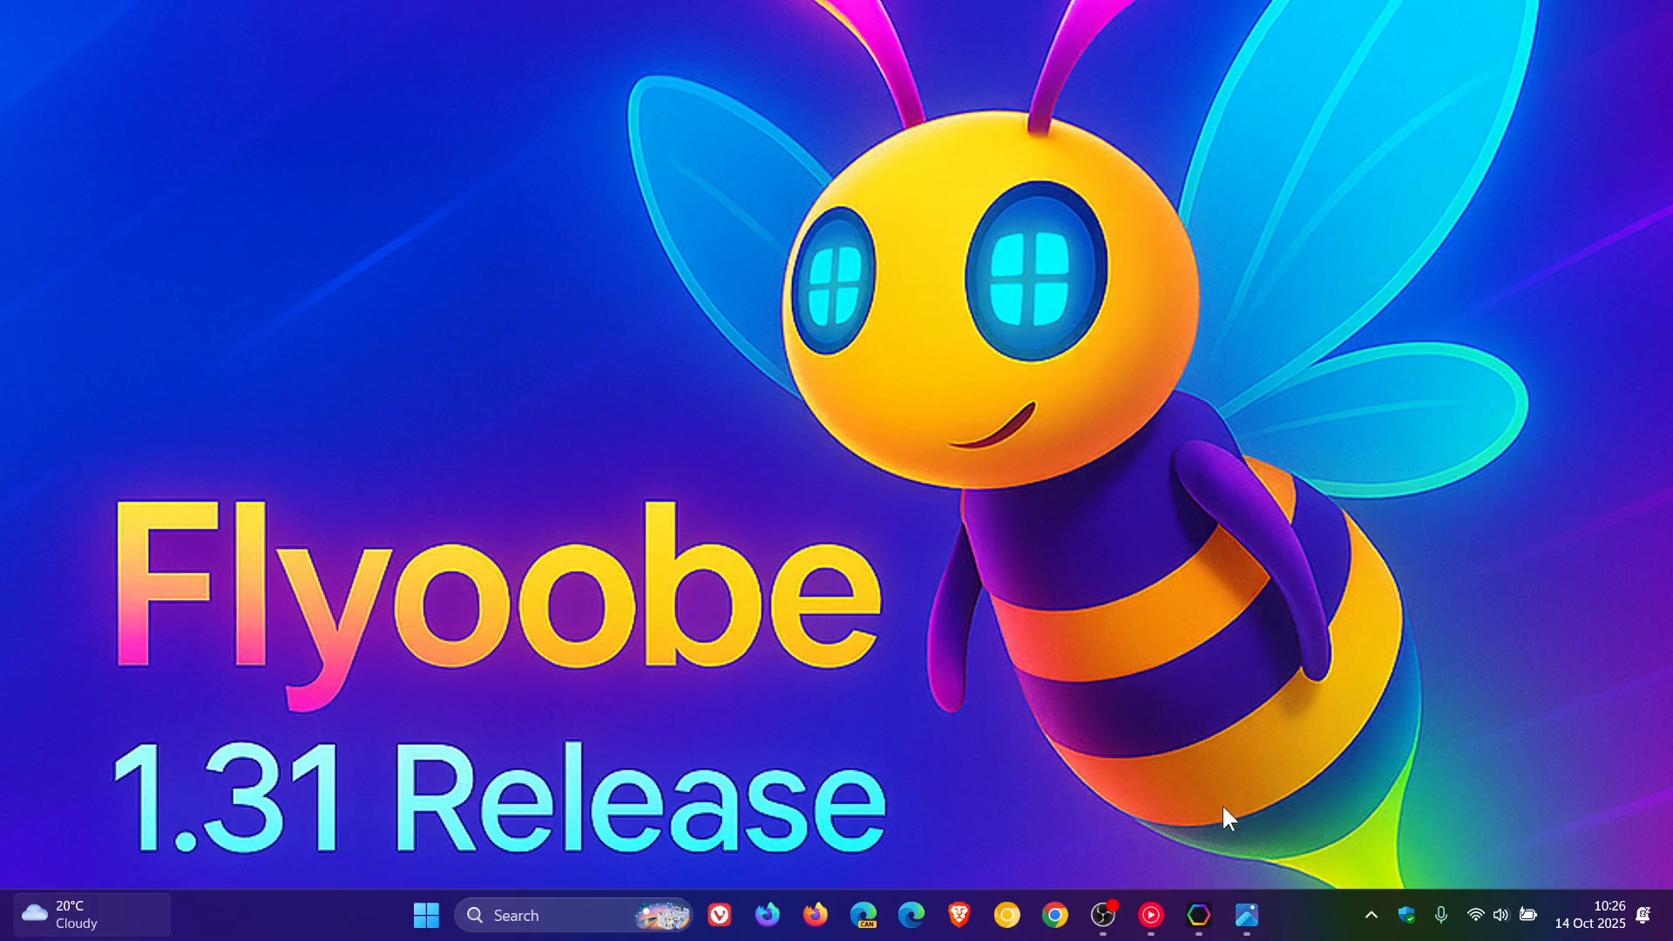
- Maximize Flyoobe and show the Apps page with ten removable apps from the Balanced profile
click(1198, 915)
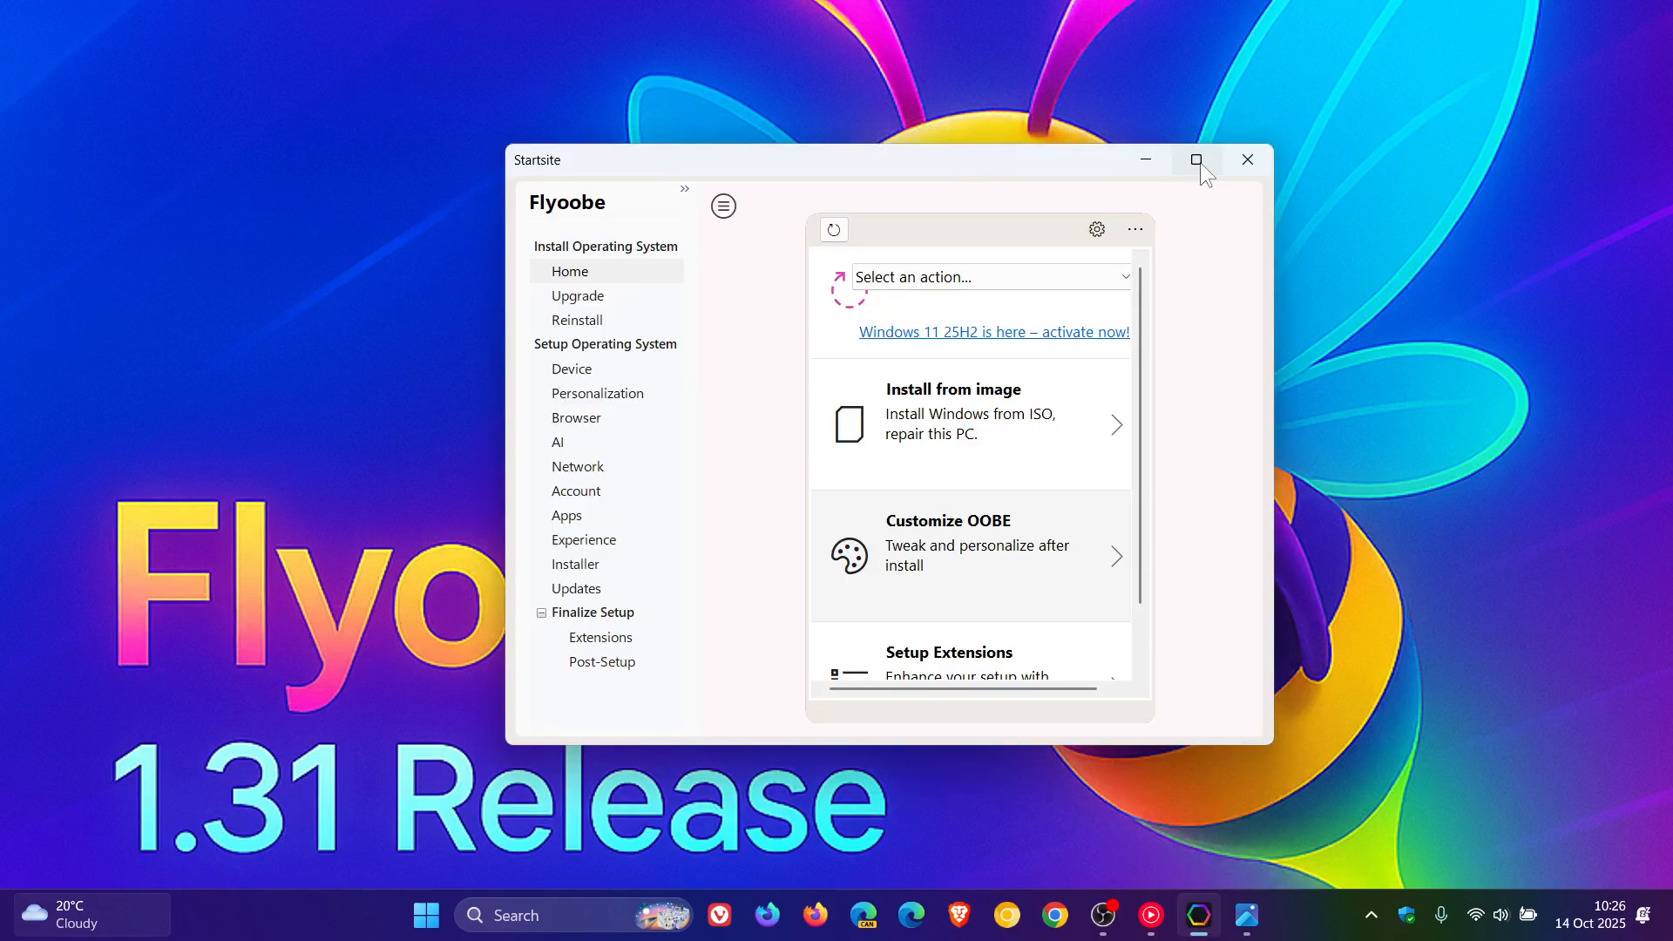
click(1196, 160)
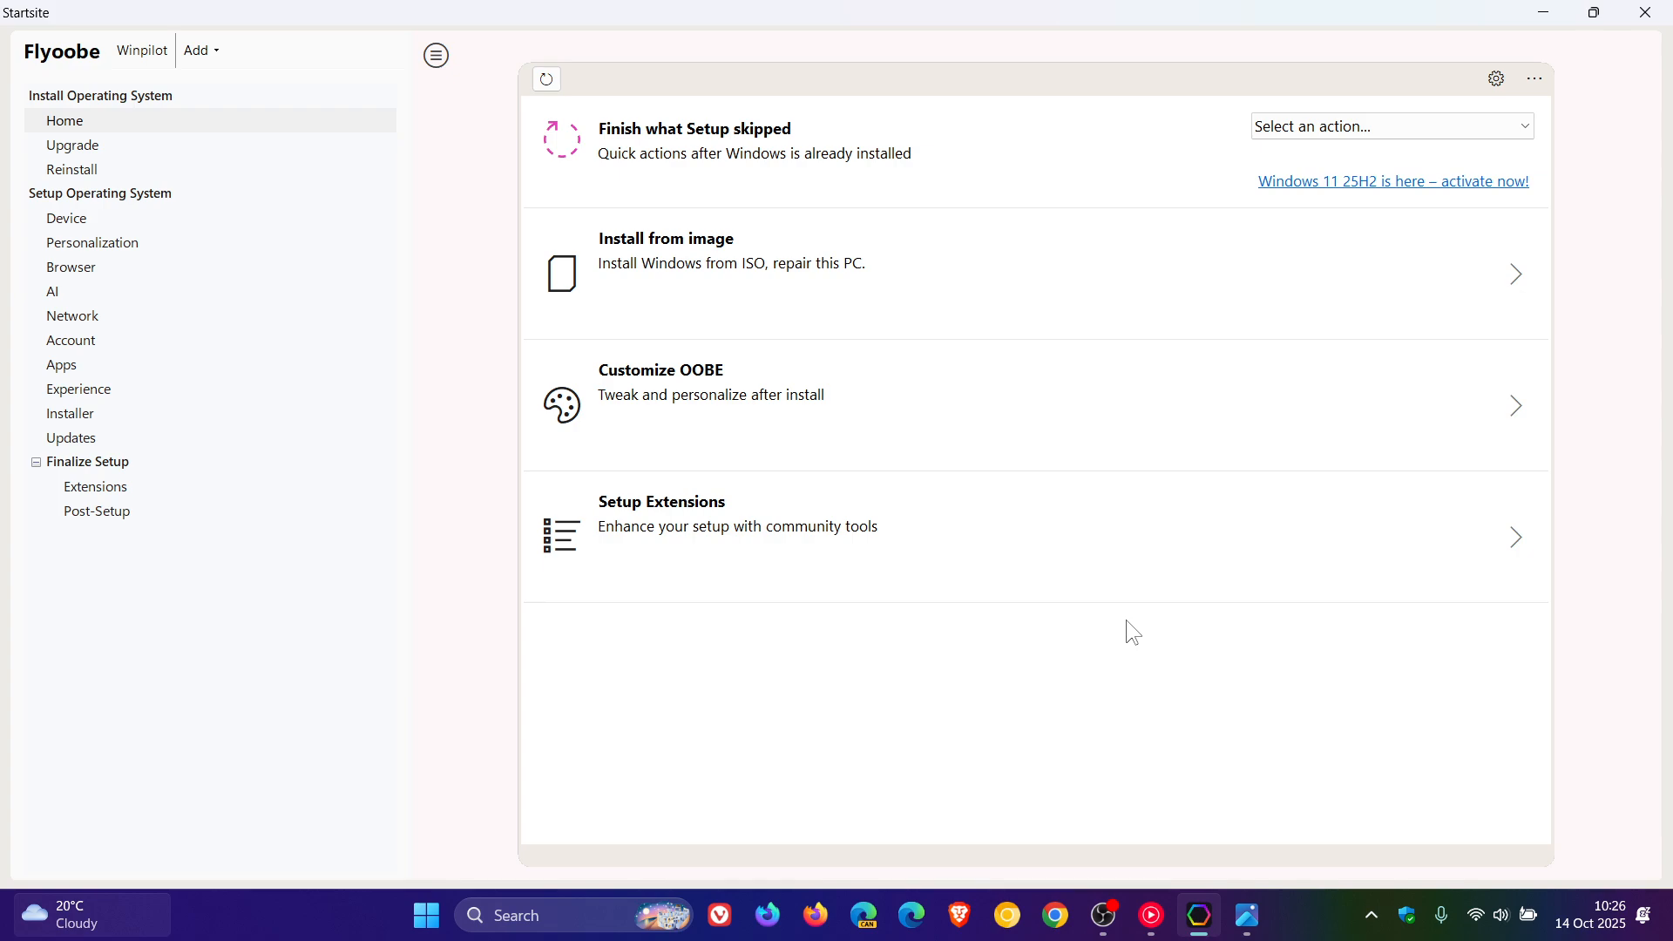
mouse_move(79, 389)
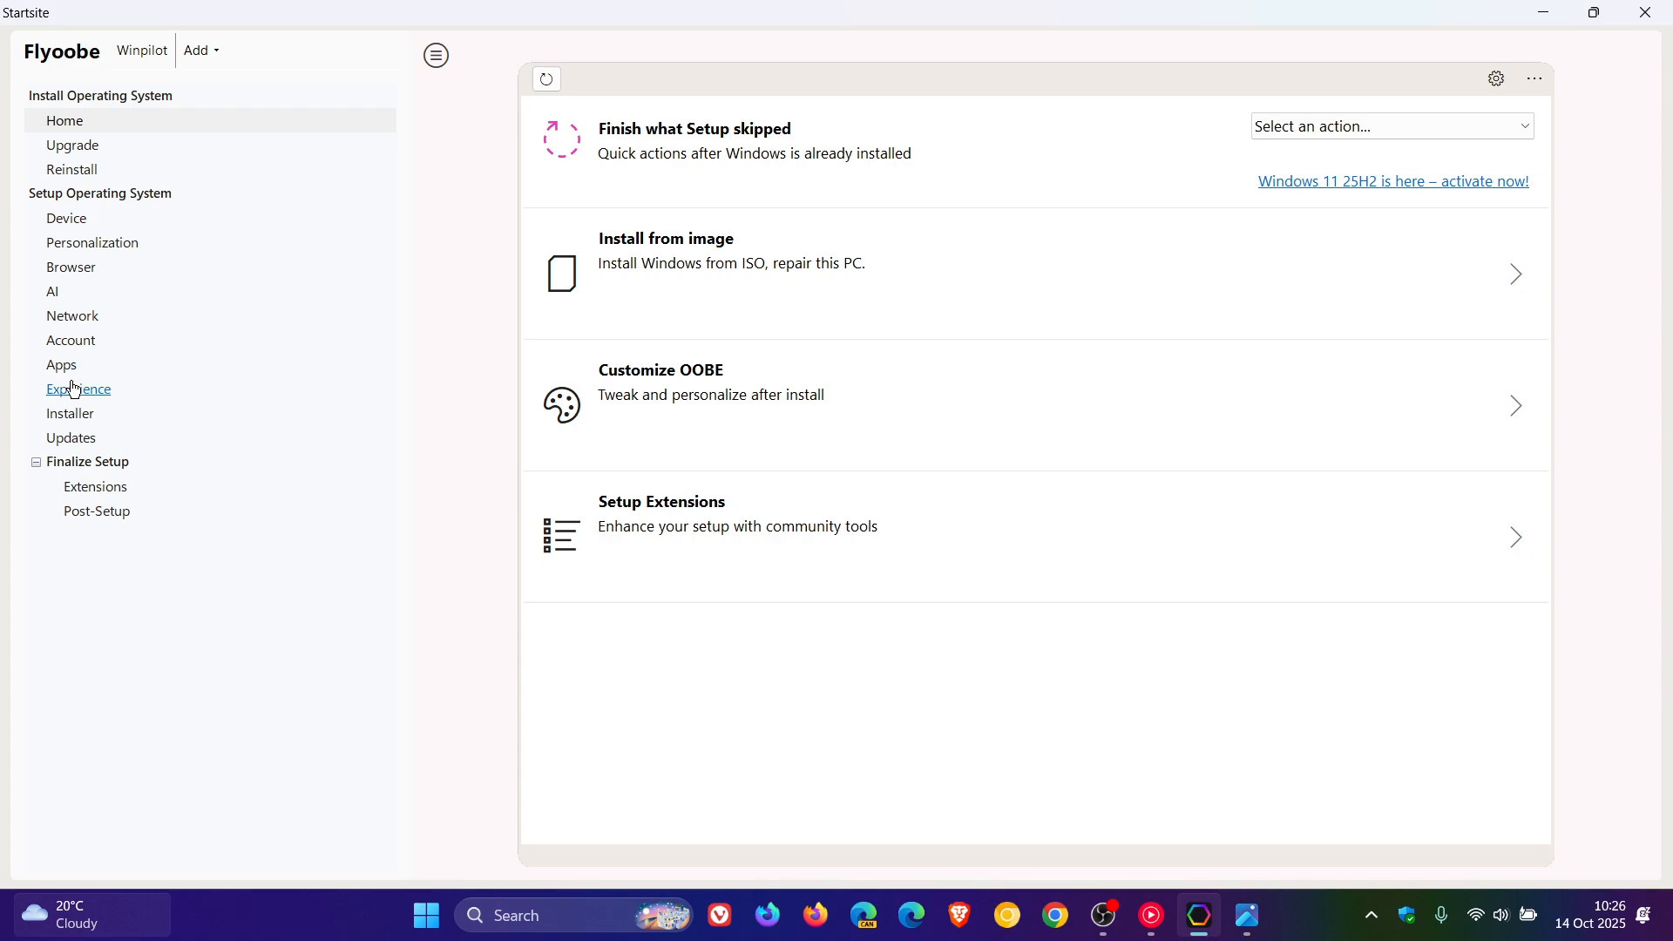
click(61, 365)
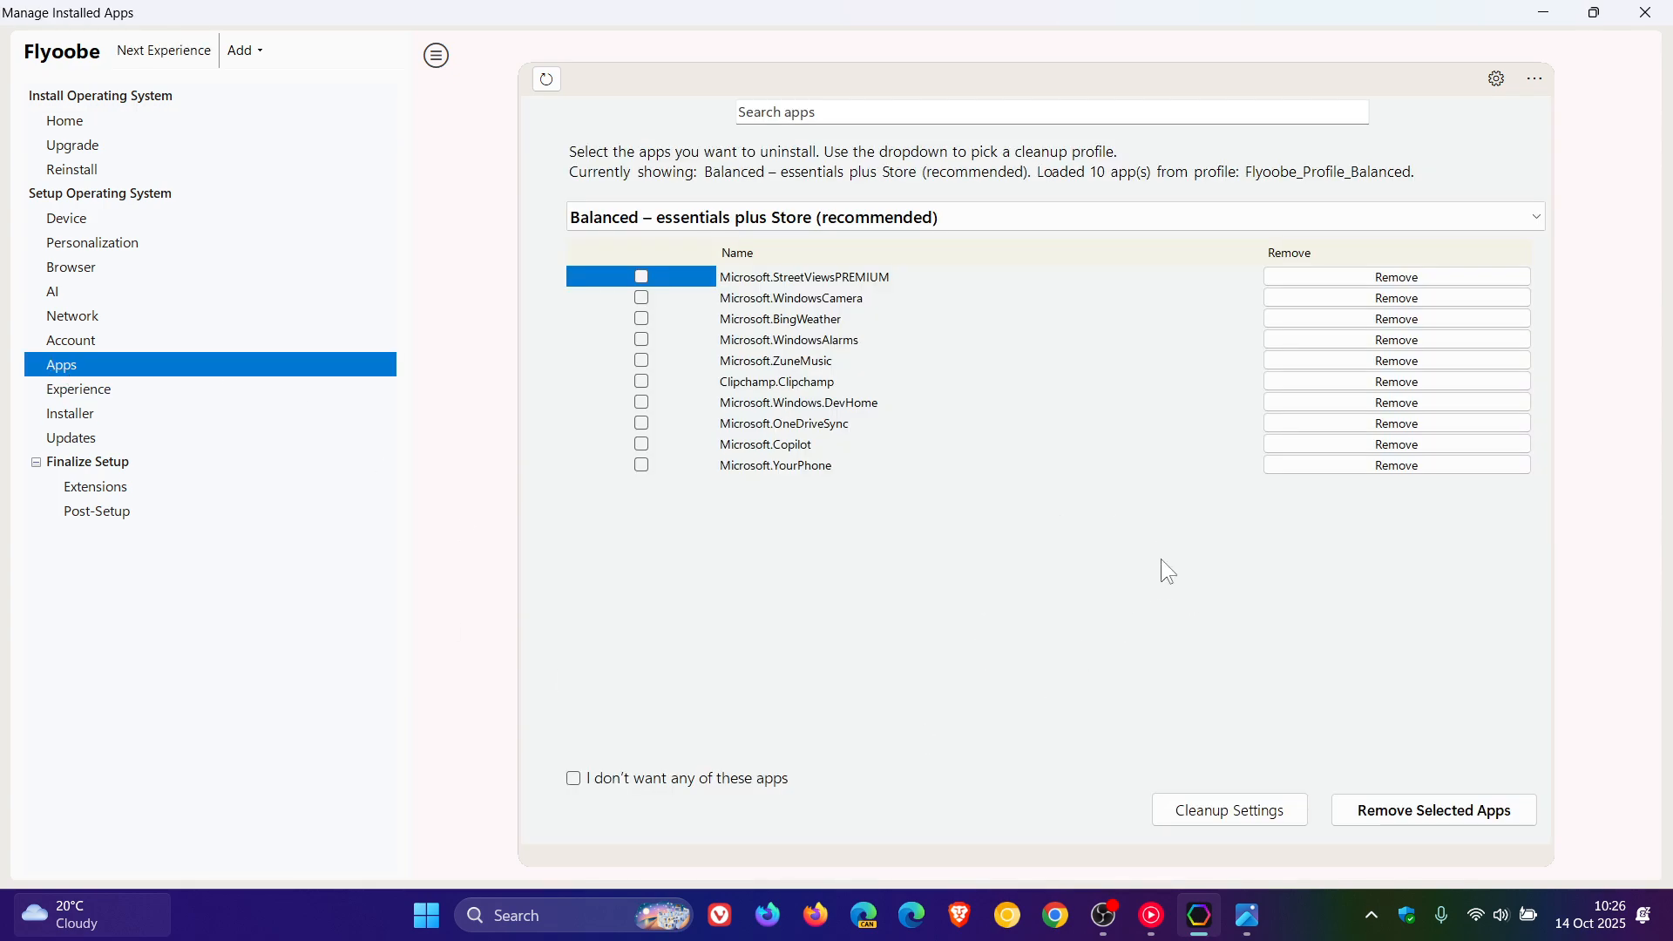
mouse_move(1158, 559)
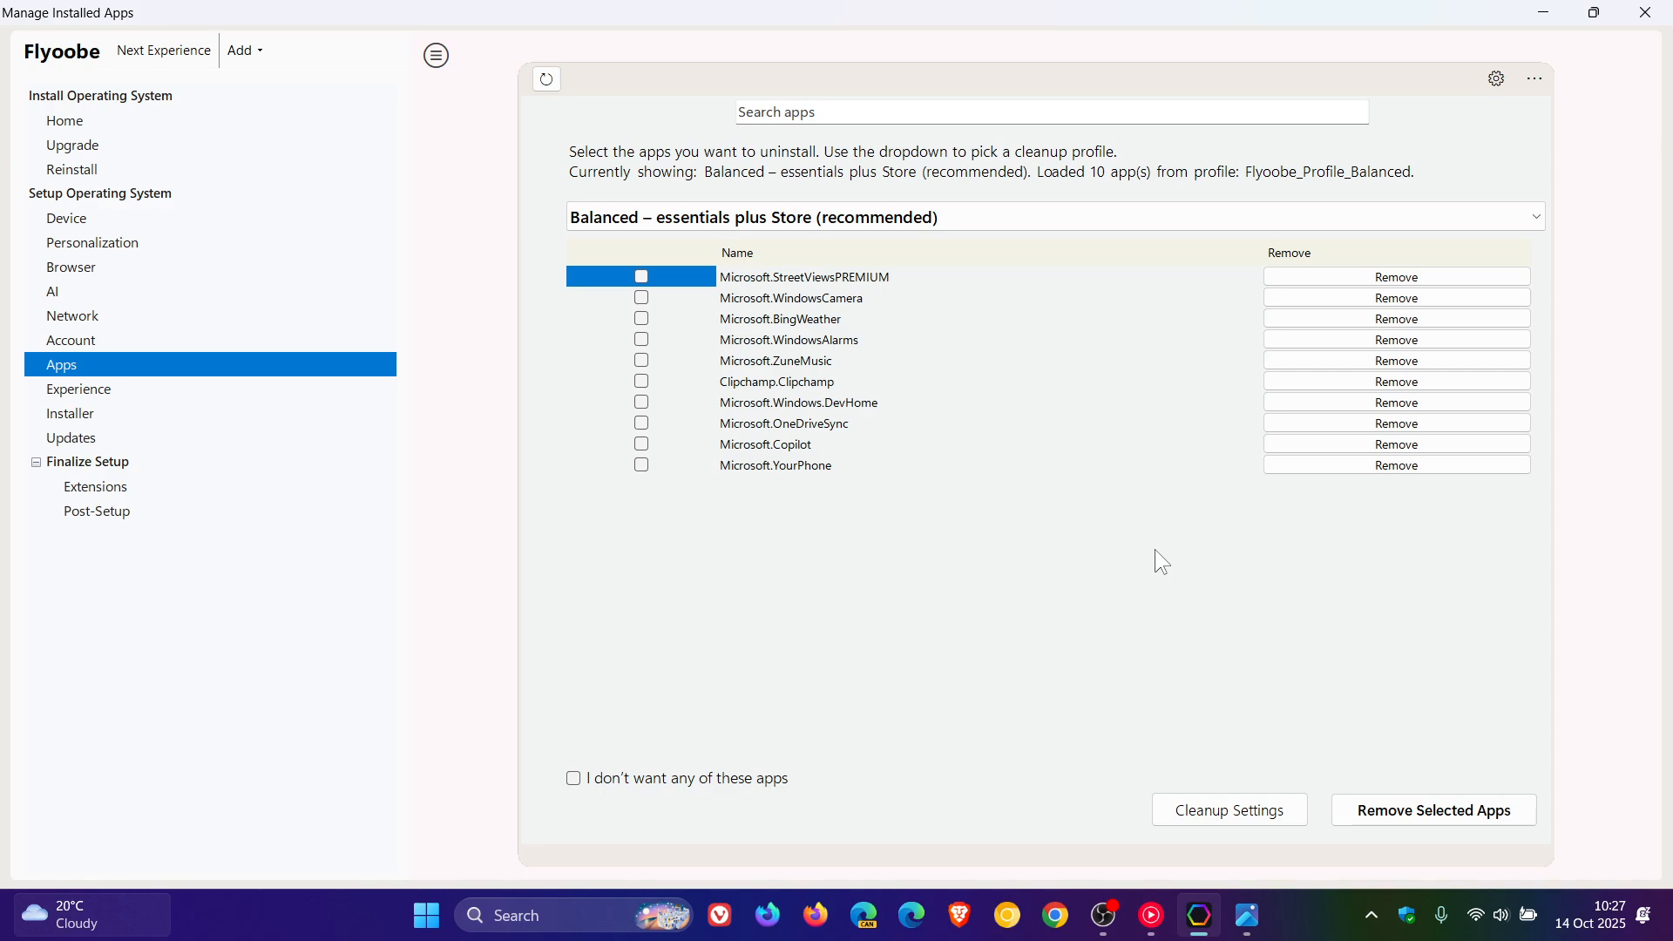
mouse_move(48, 149)
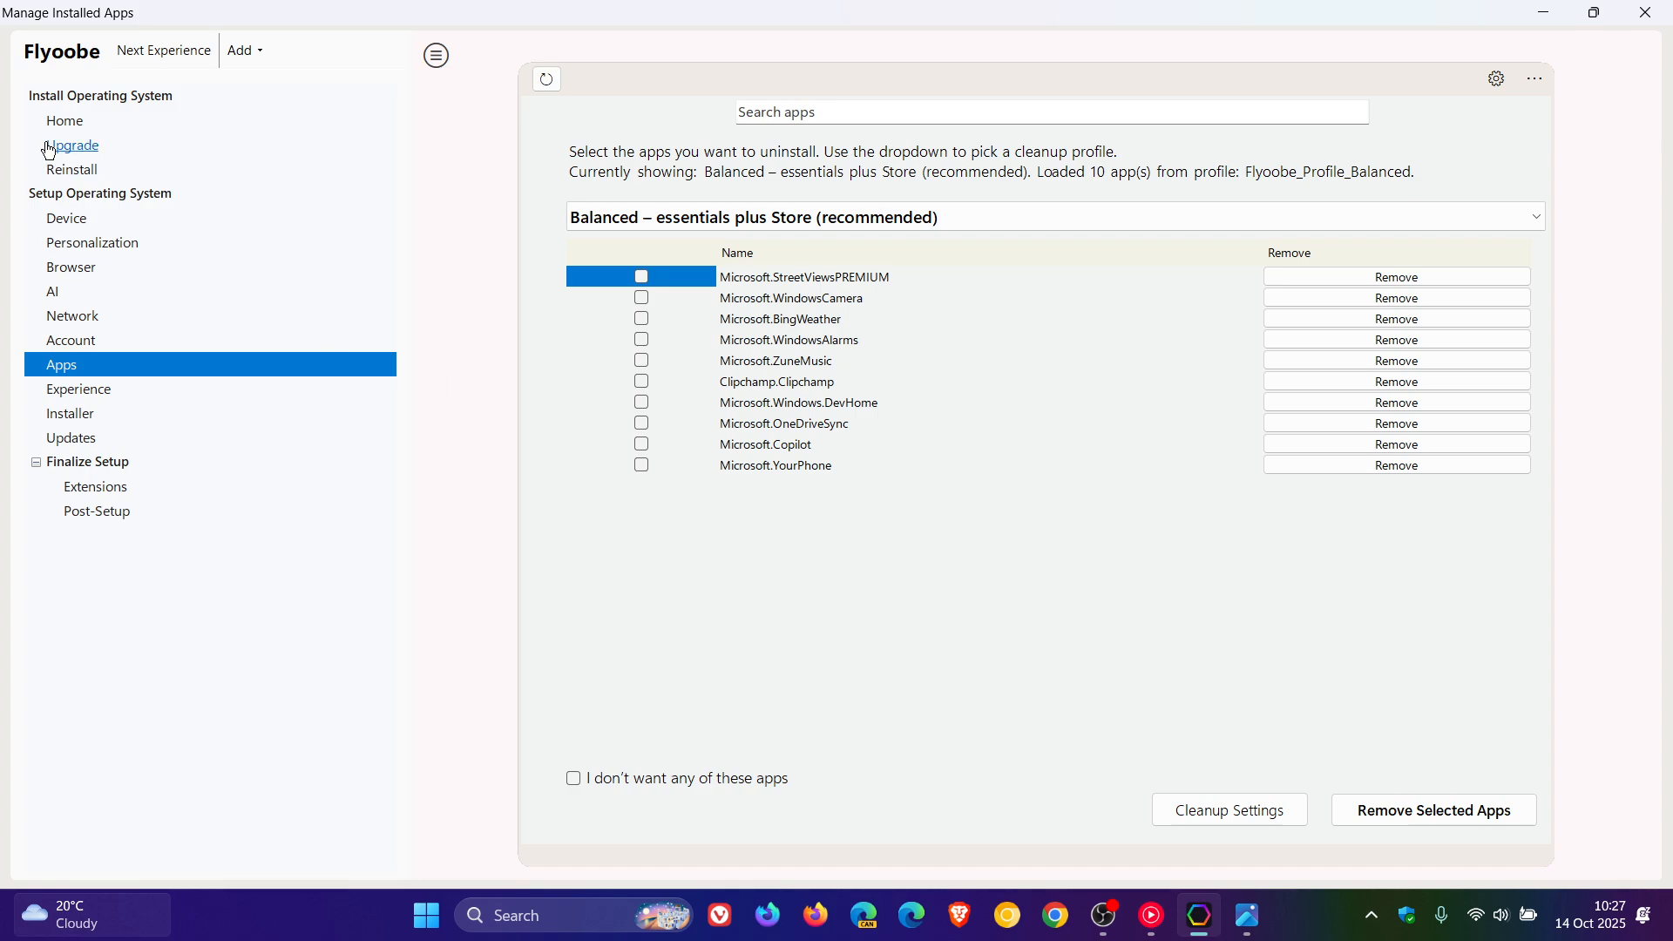
- Browse Home's quick post-setup actions, then open Personalize Device with Dark modes and a centered taskbar
click(62, 120)
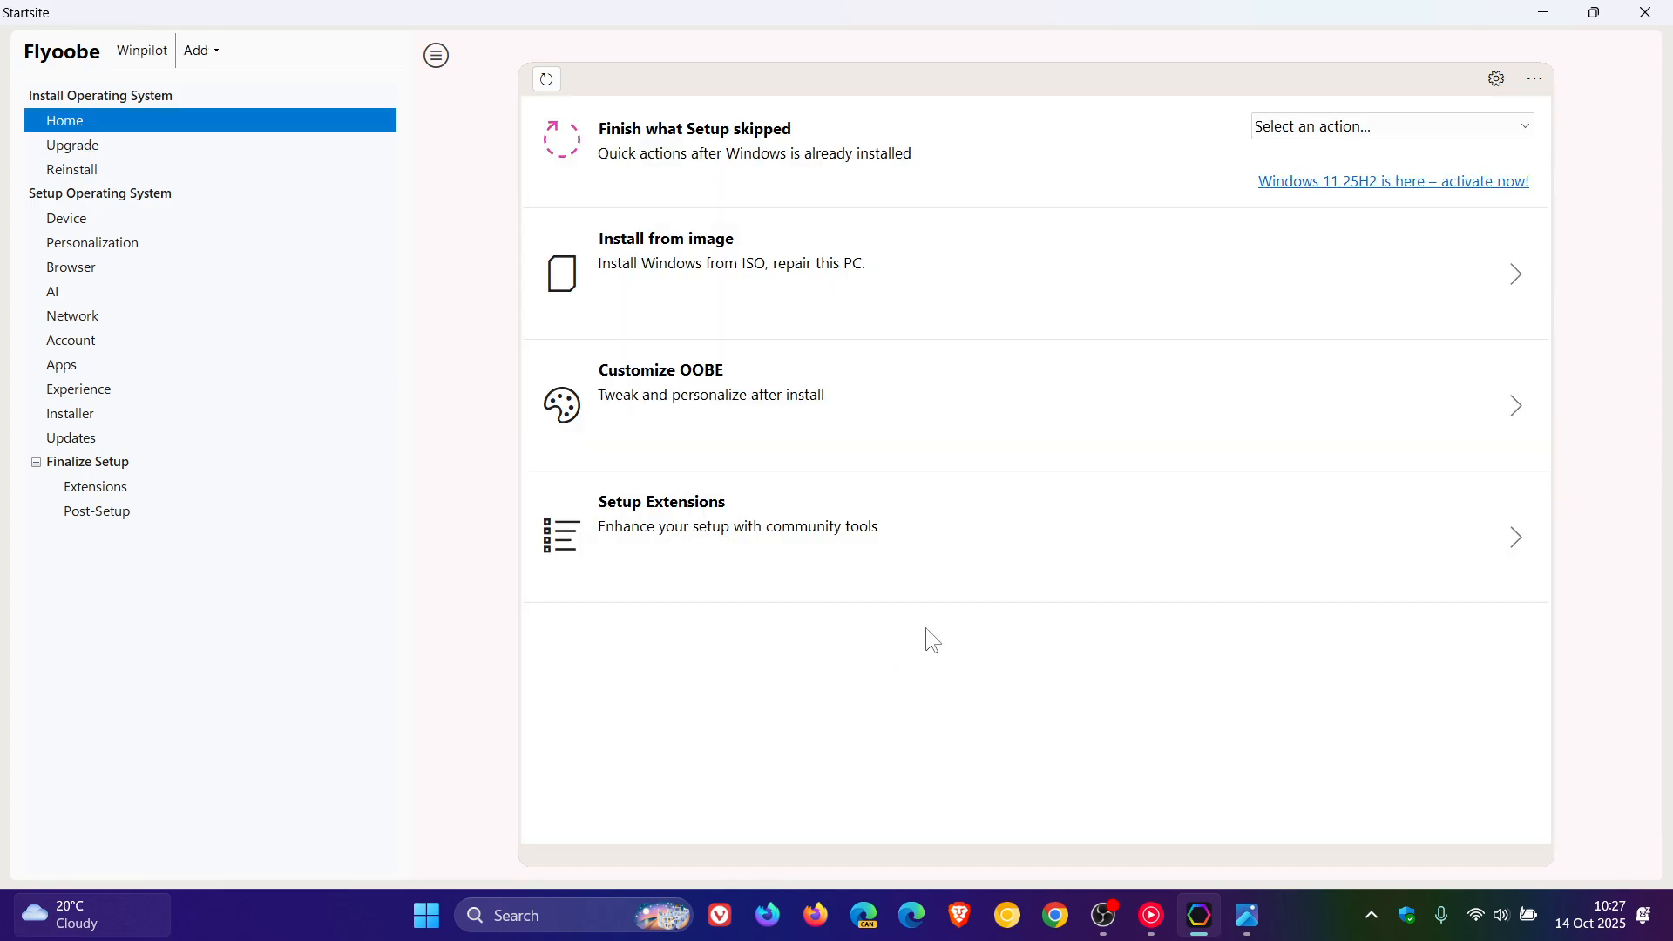
mouse_move(944, 623)
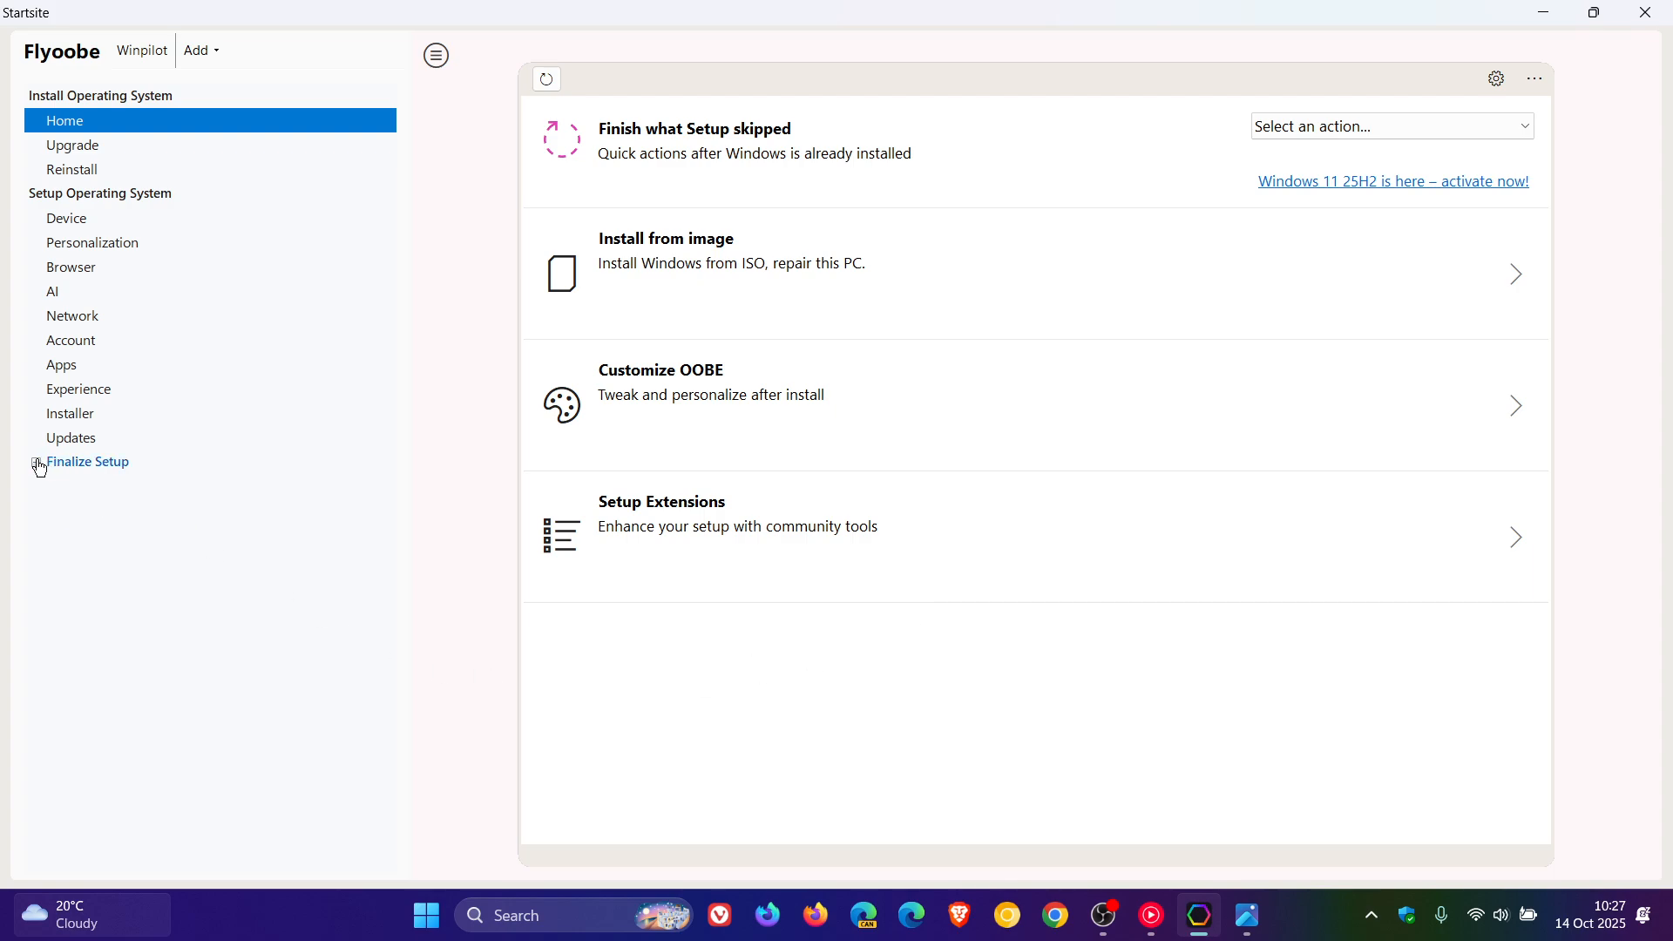
click(36, 462)
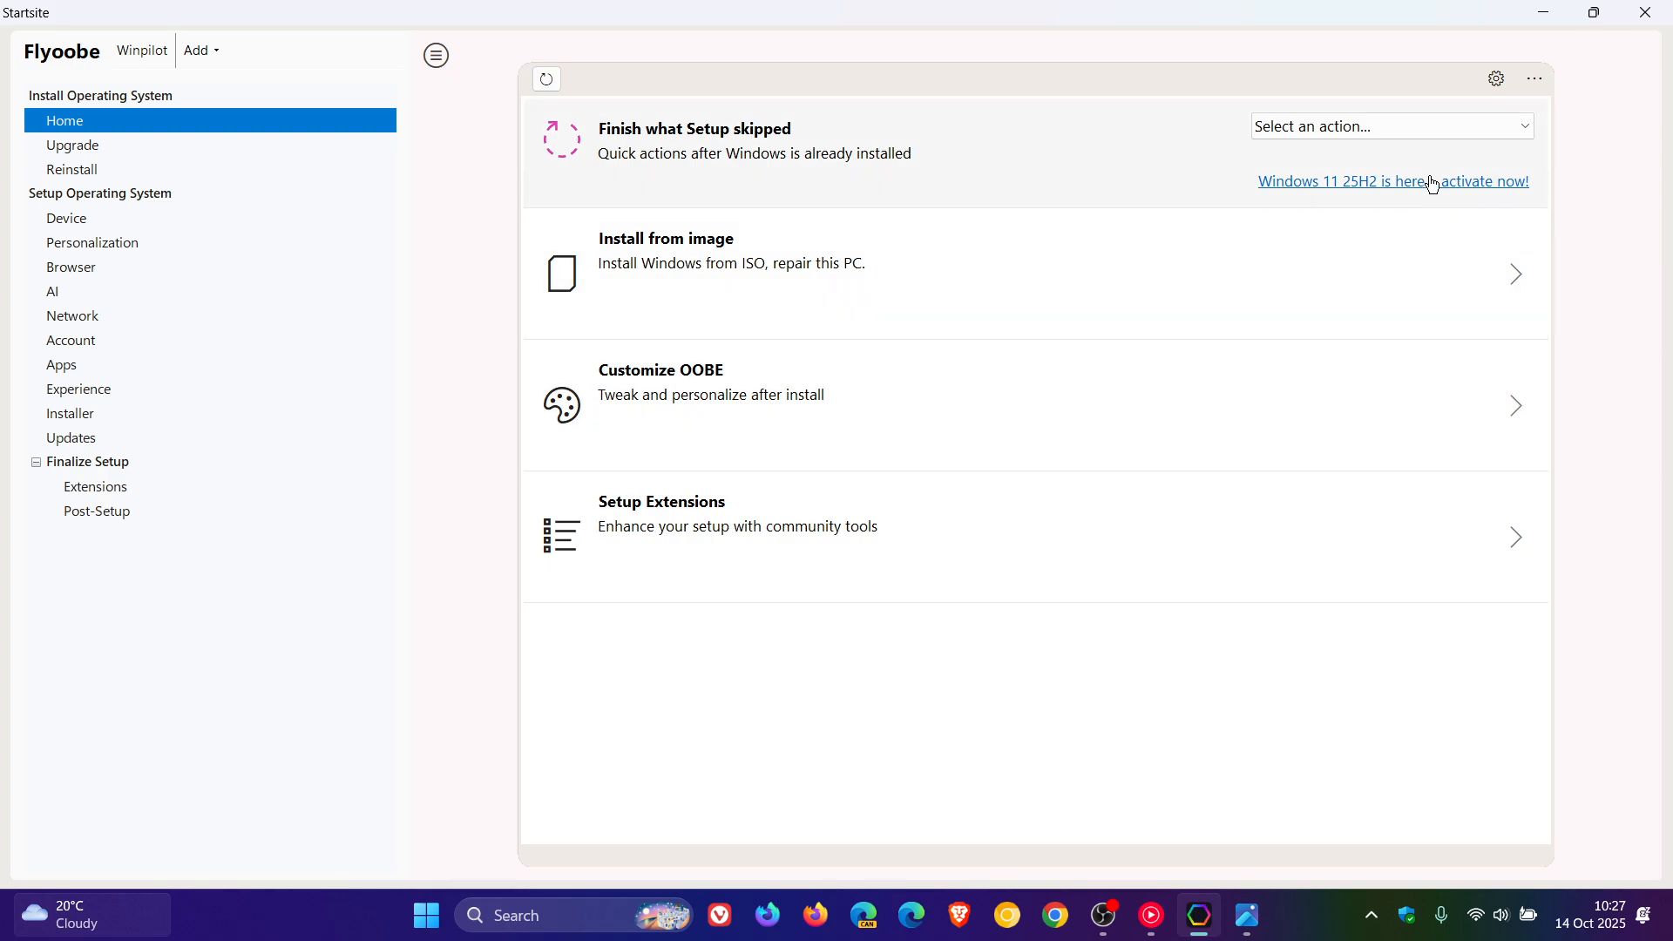
click(1391, 125)
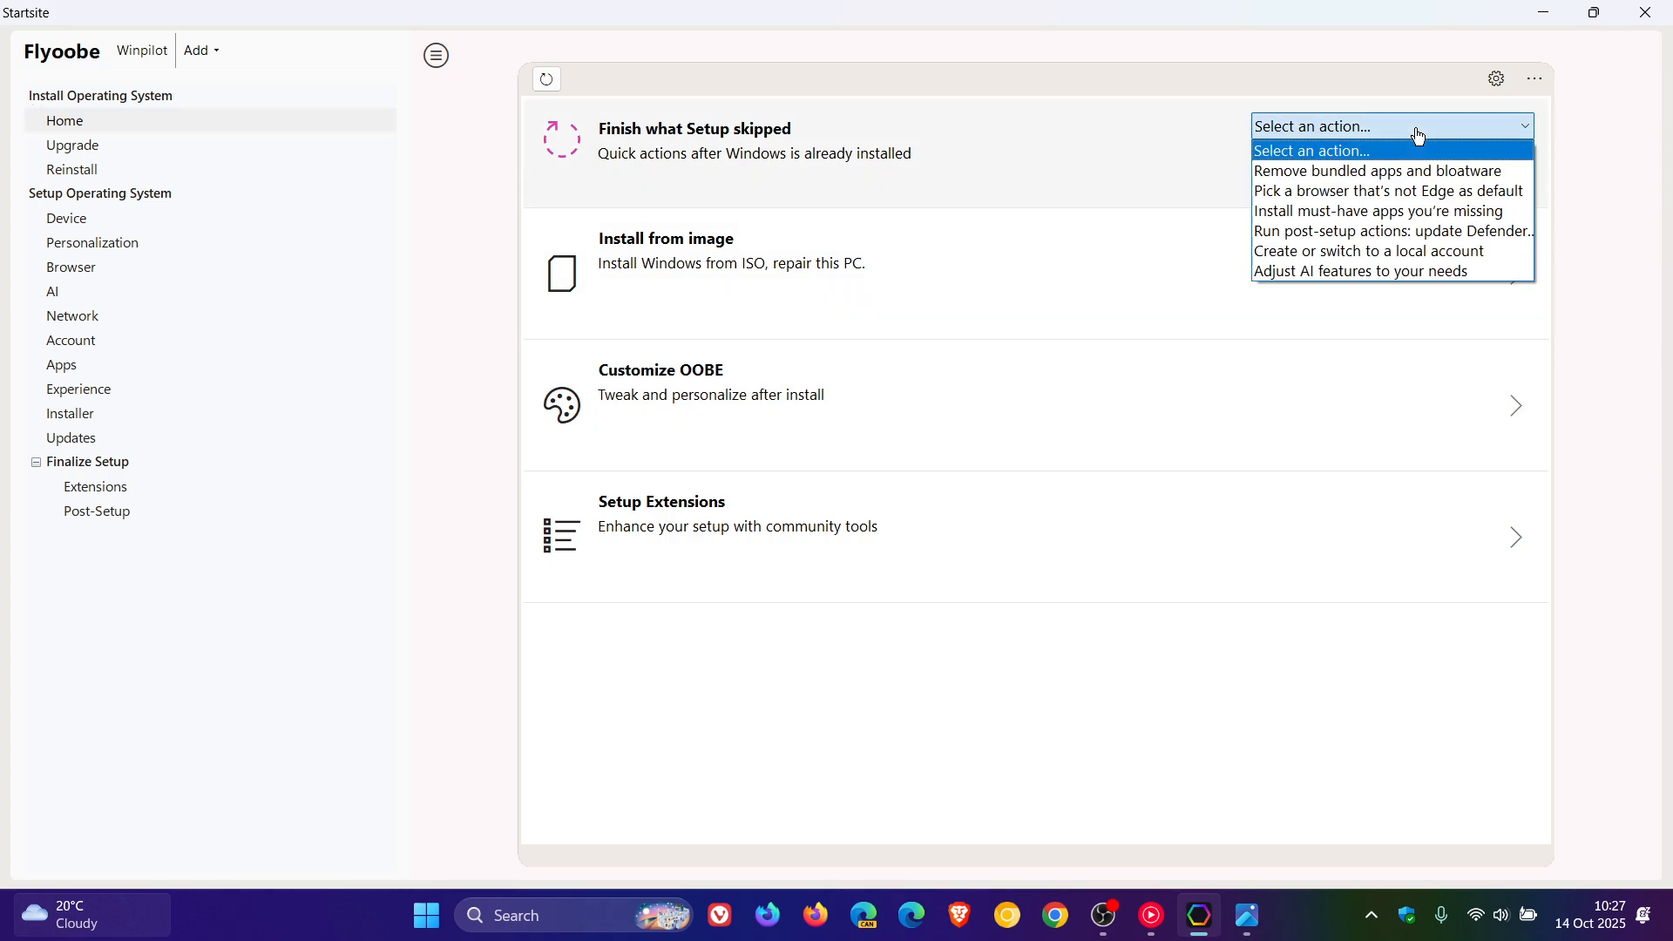
click(1416, 127)
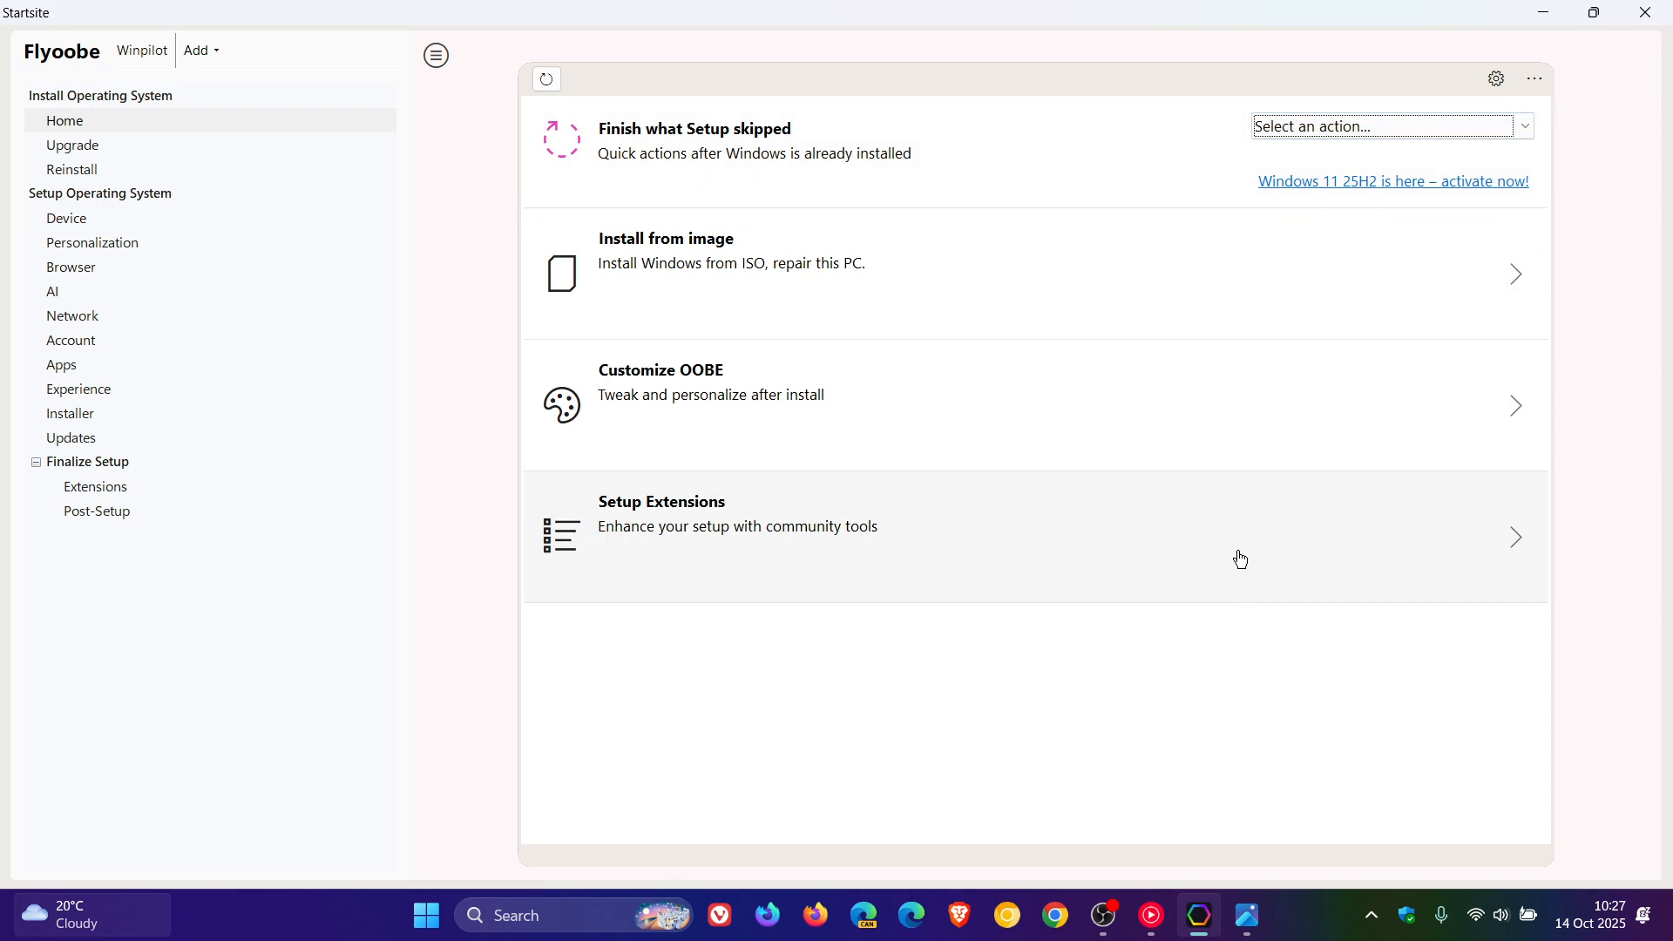
mouse_move(1135, 703)
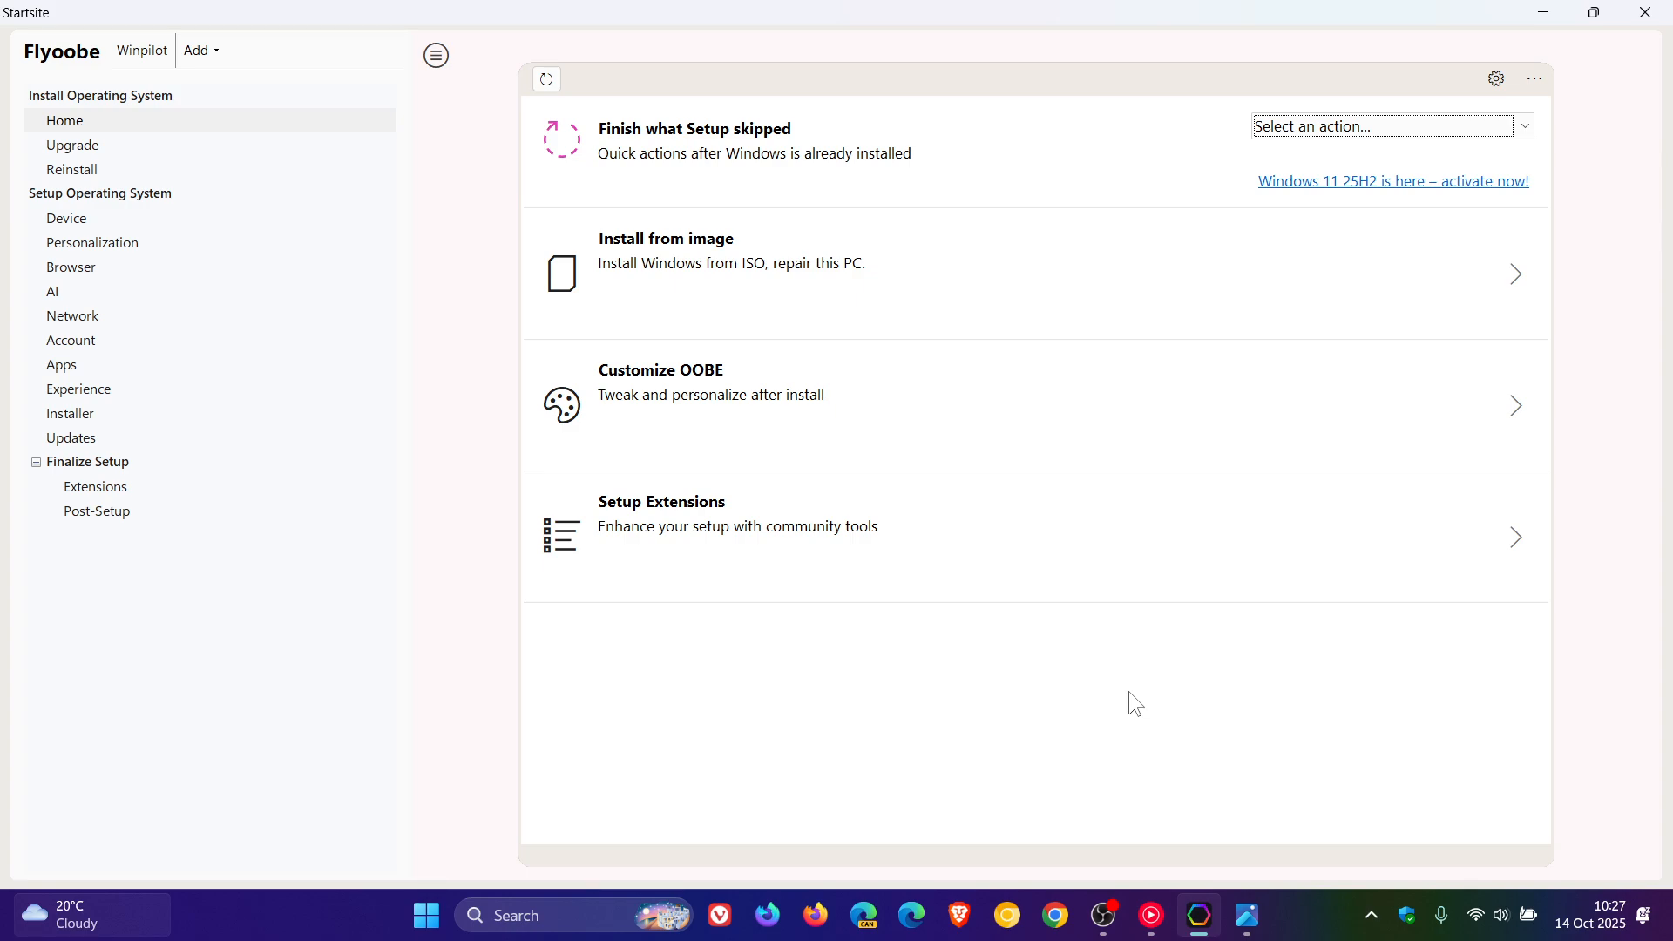
click(92, 242)
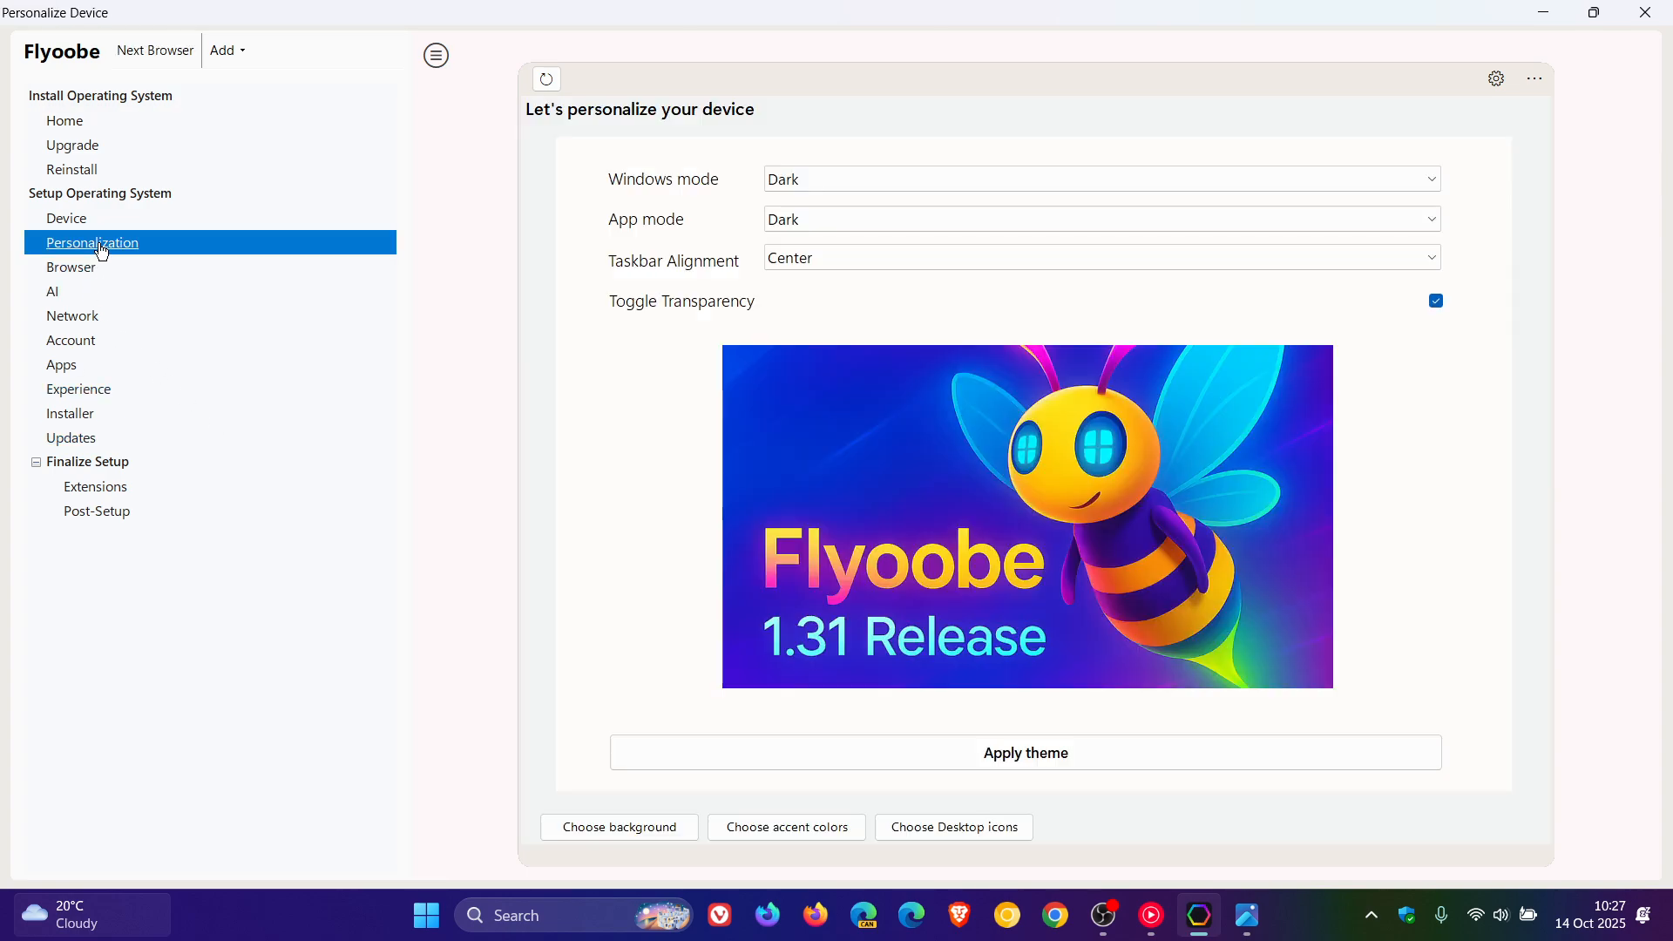
mouse_move(1482, 416)
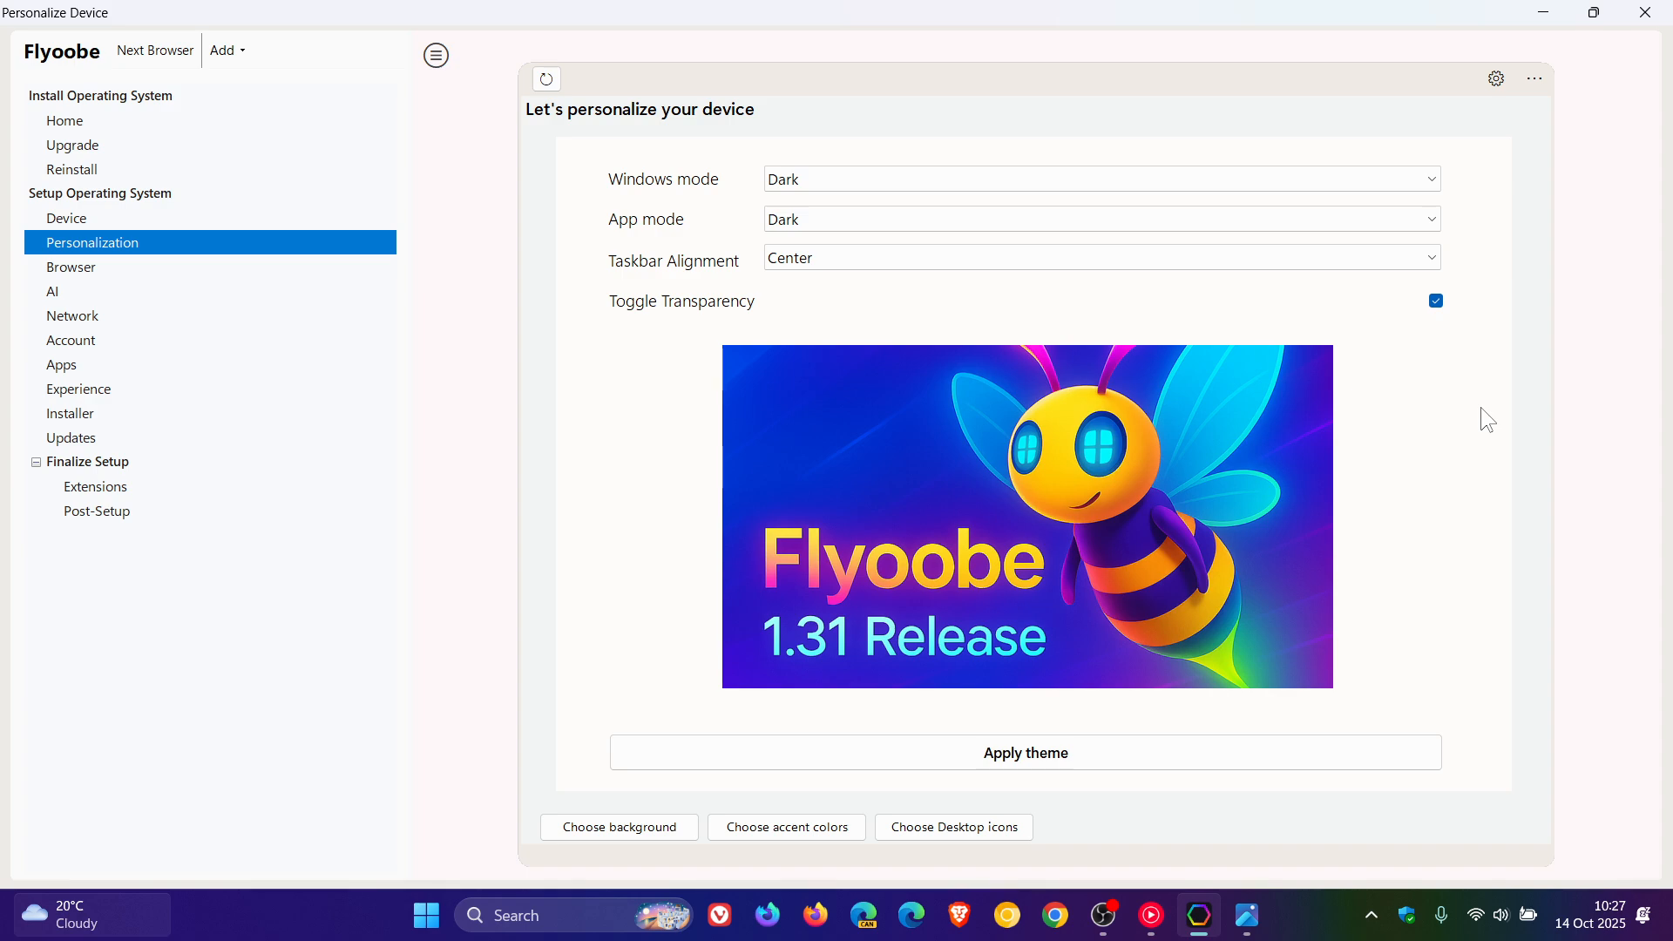
mouse_move(502, 301)
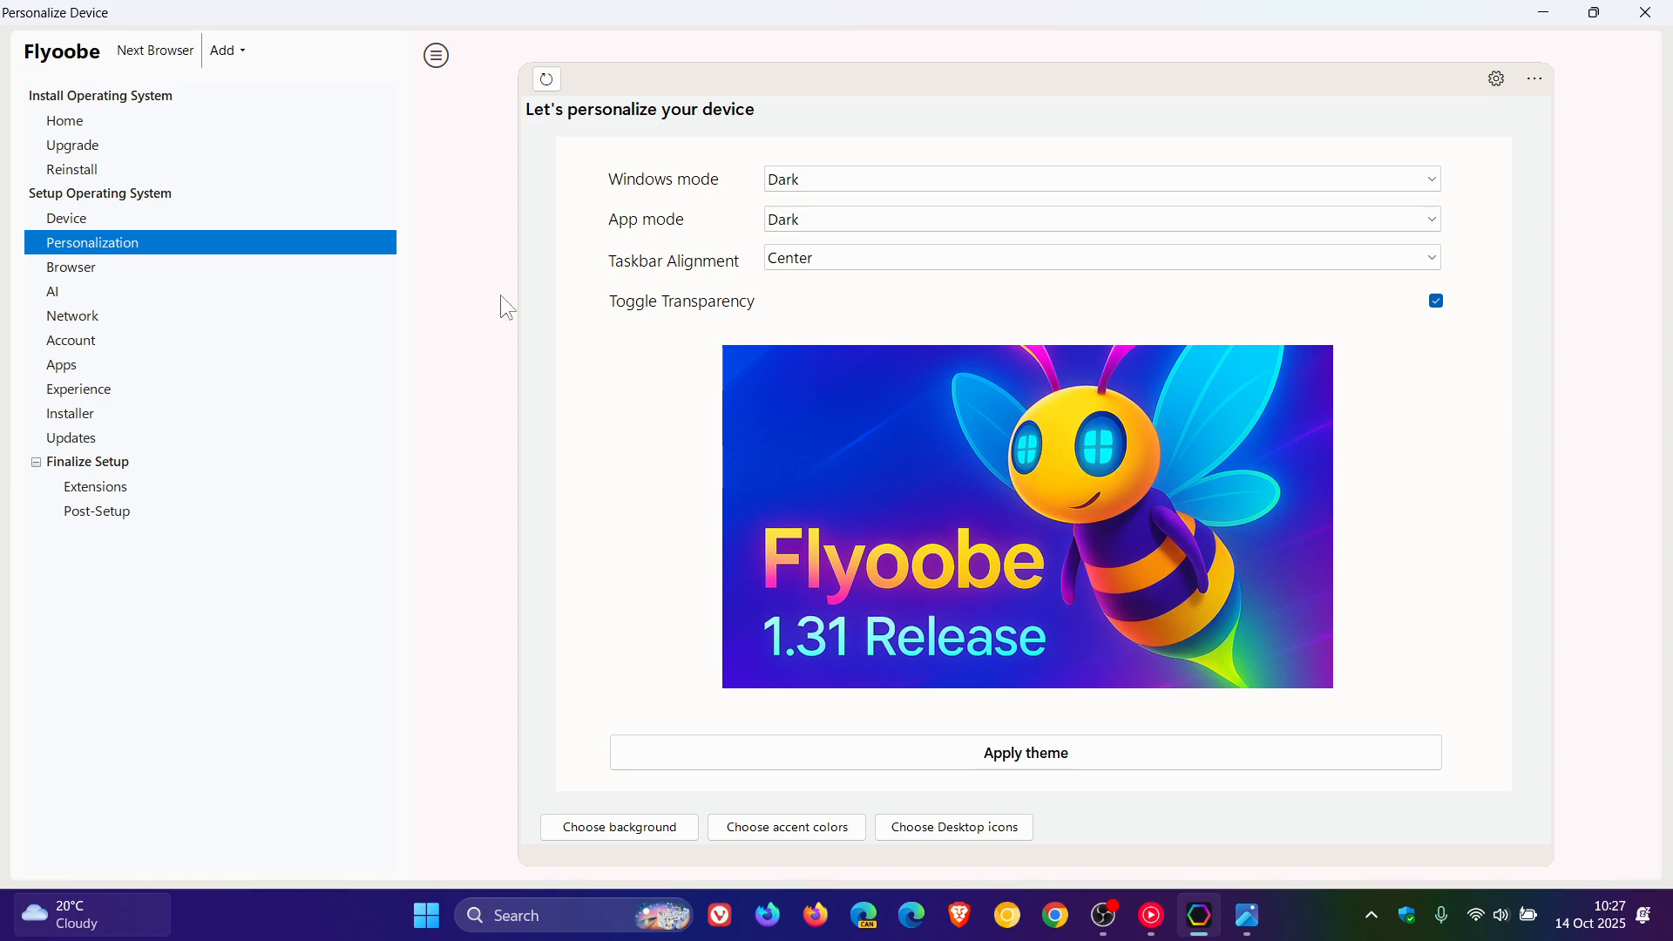
- Return to Home, with quick actions, install from image, Customize OOBE and extensions
click(63, 120)
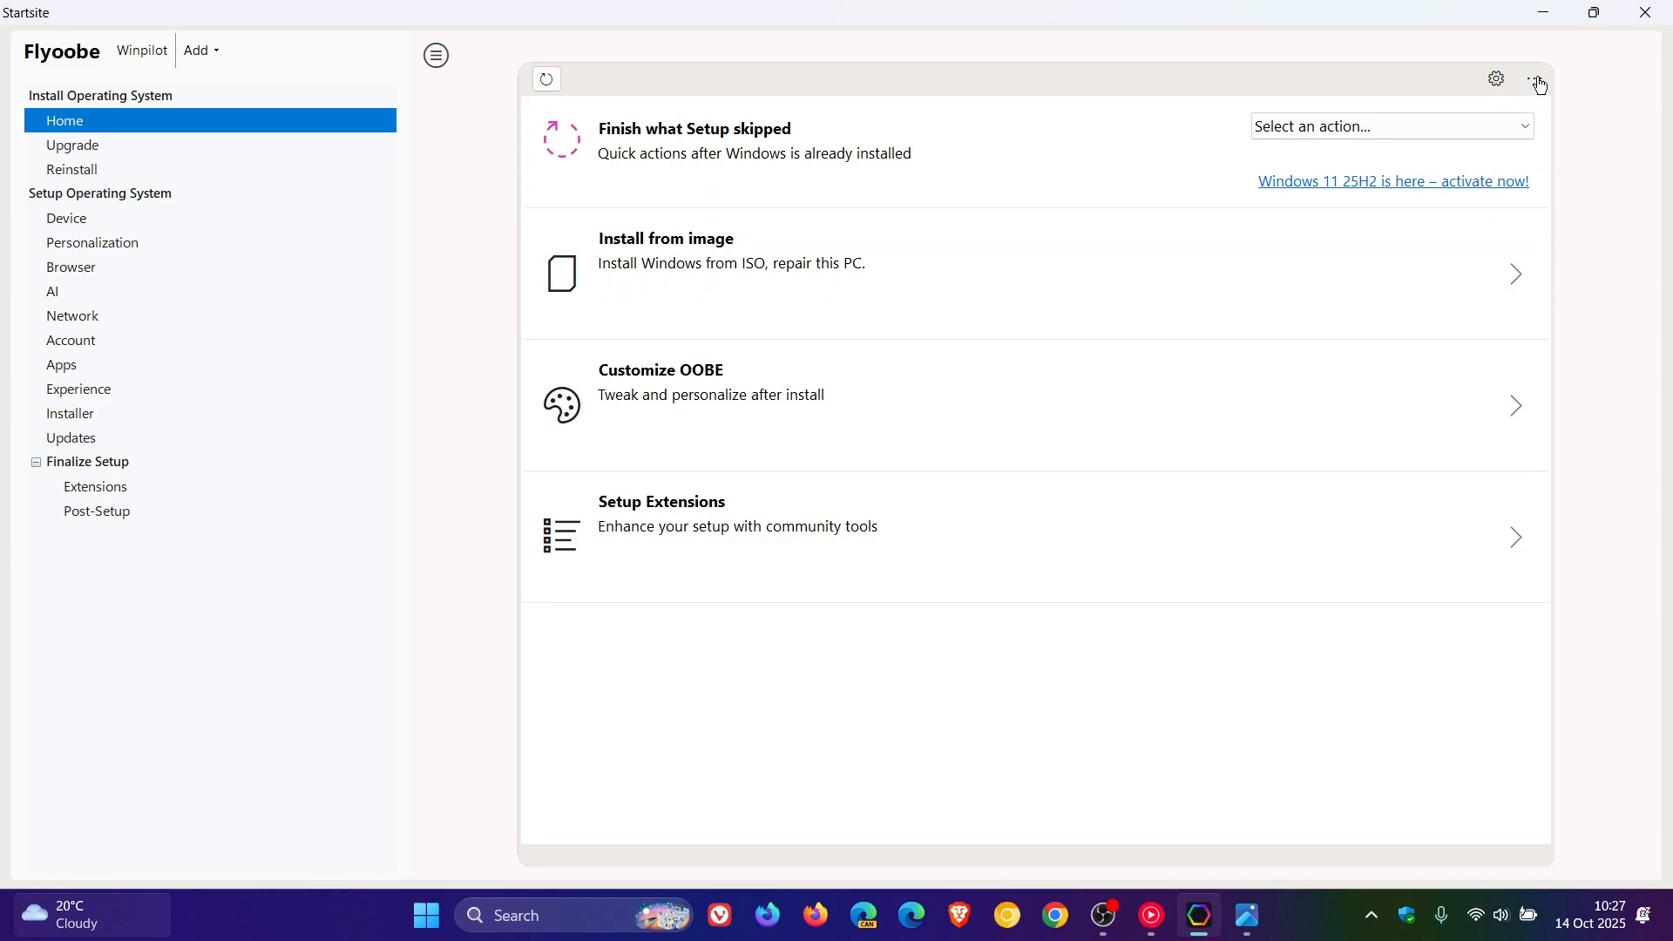
mouse_move(1535, 79)
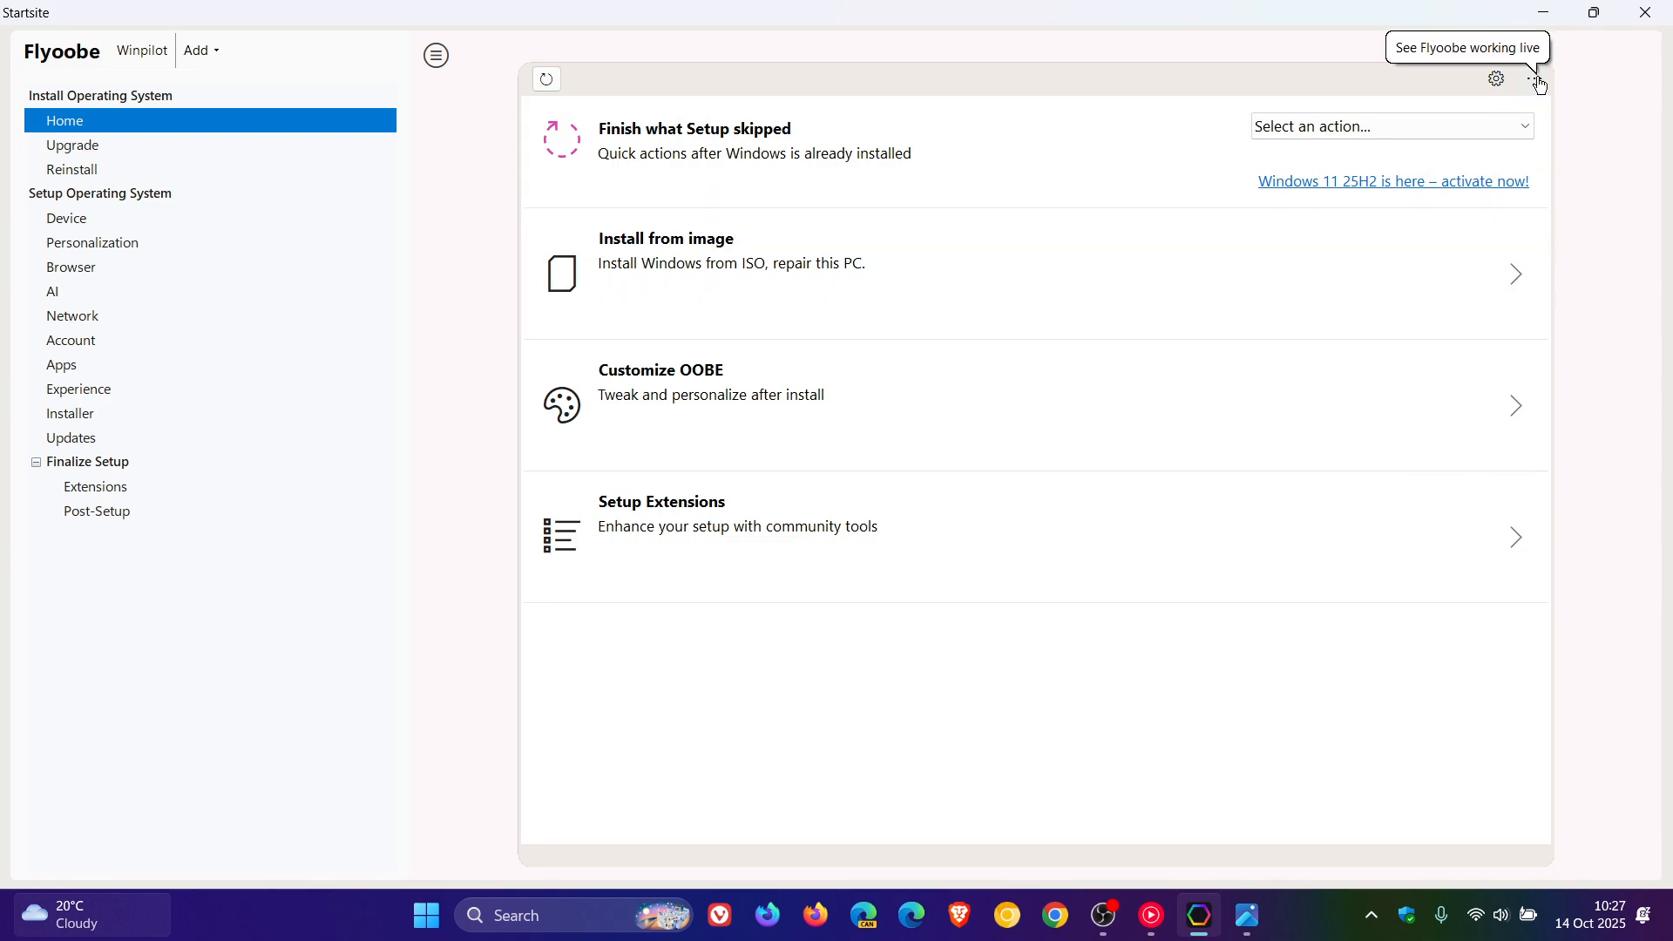
click(1534, 80)
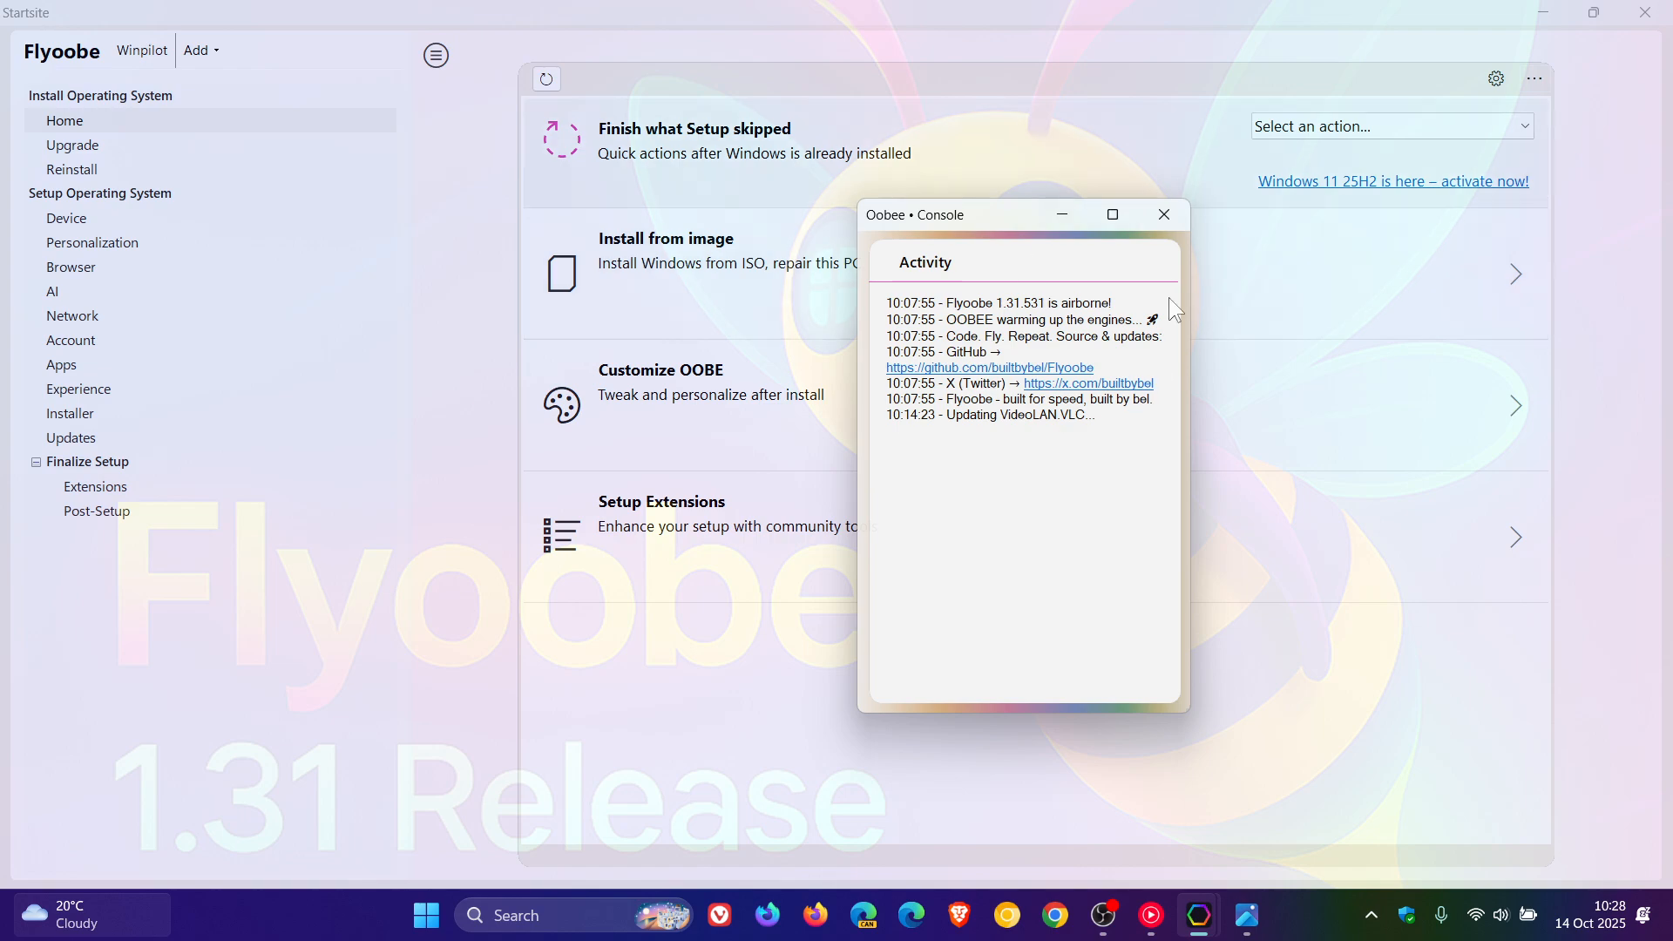
mouse_move(1060, 406)
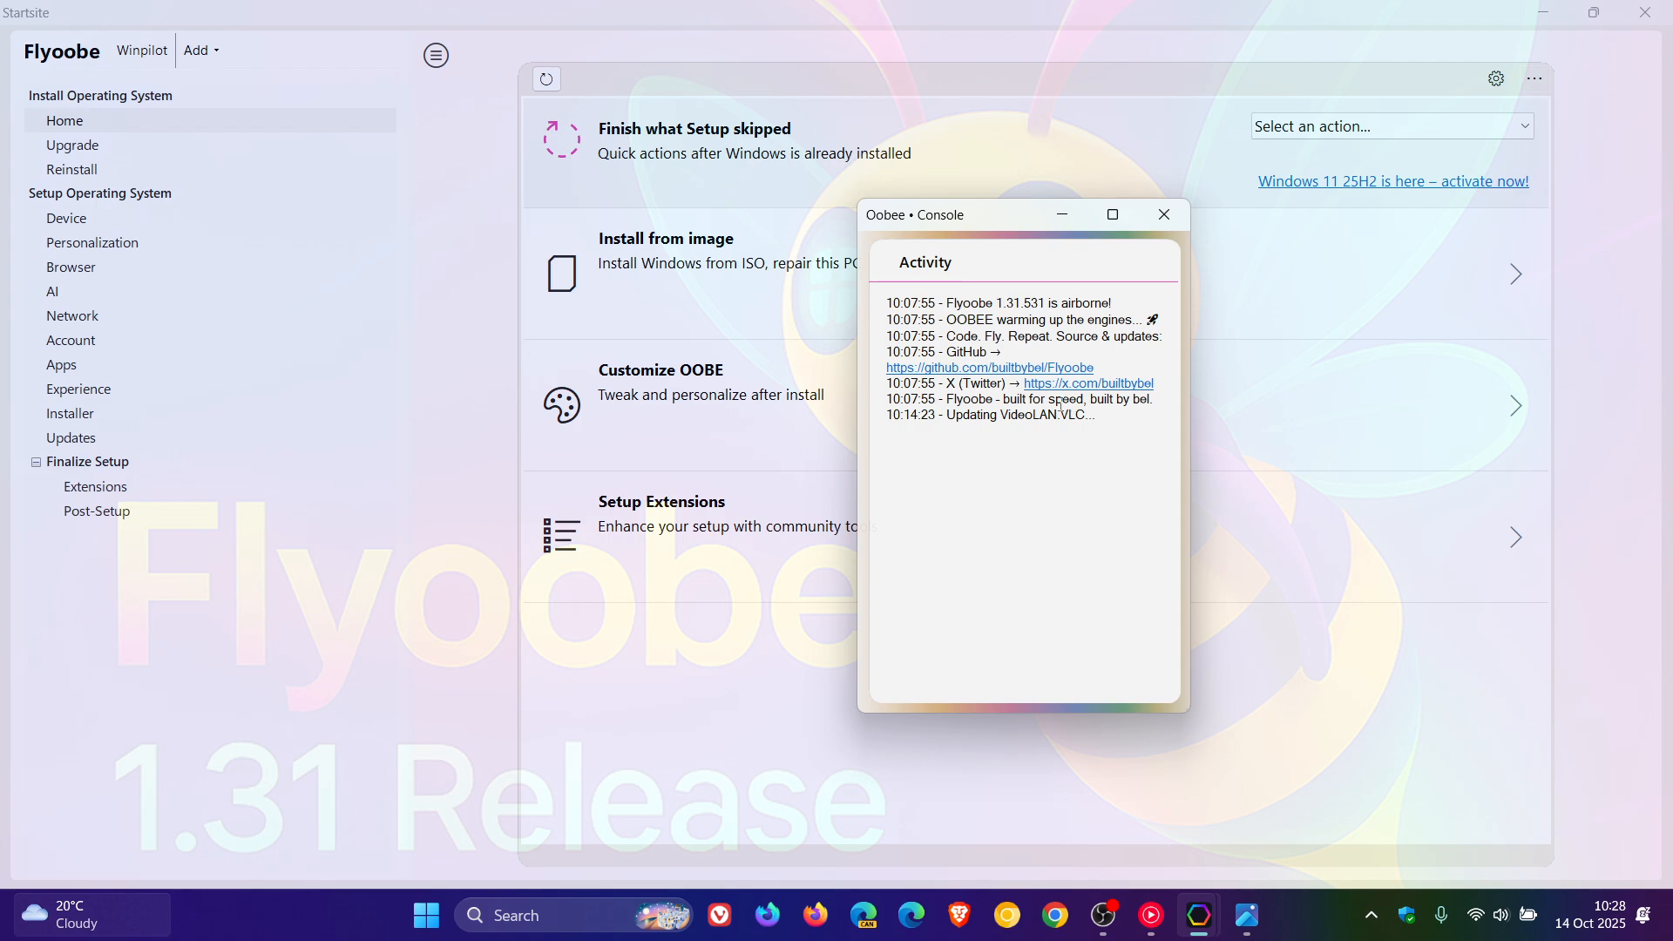
click(1164, 214)
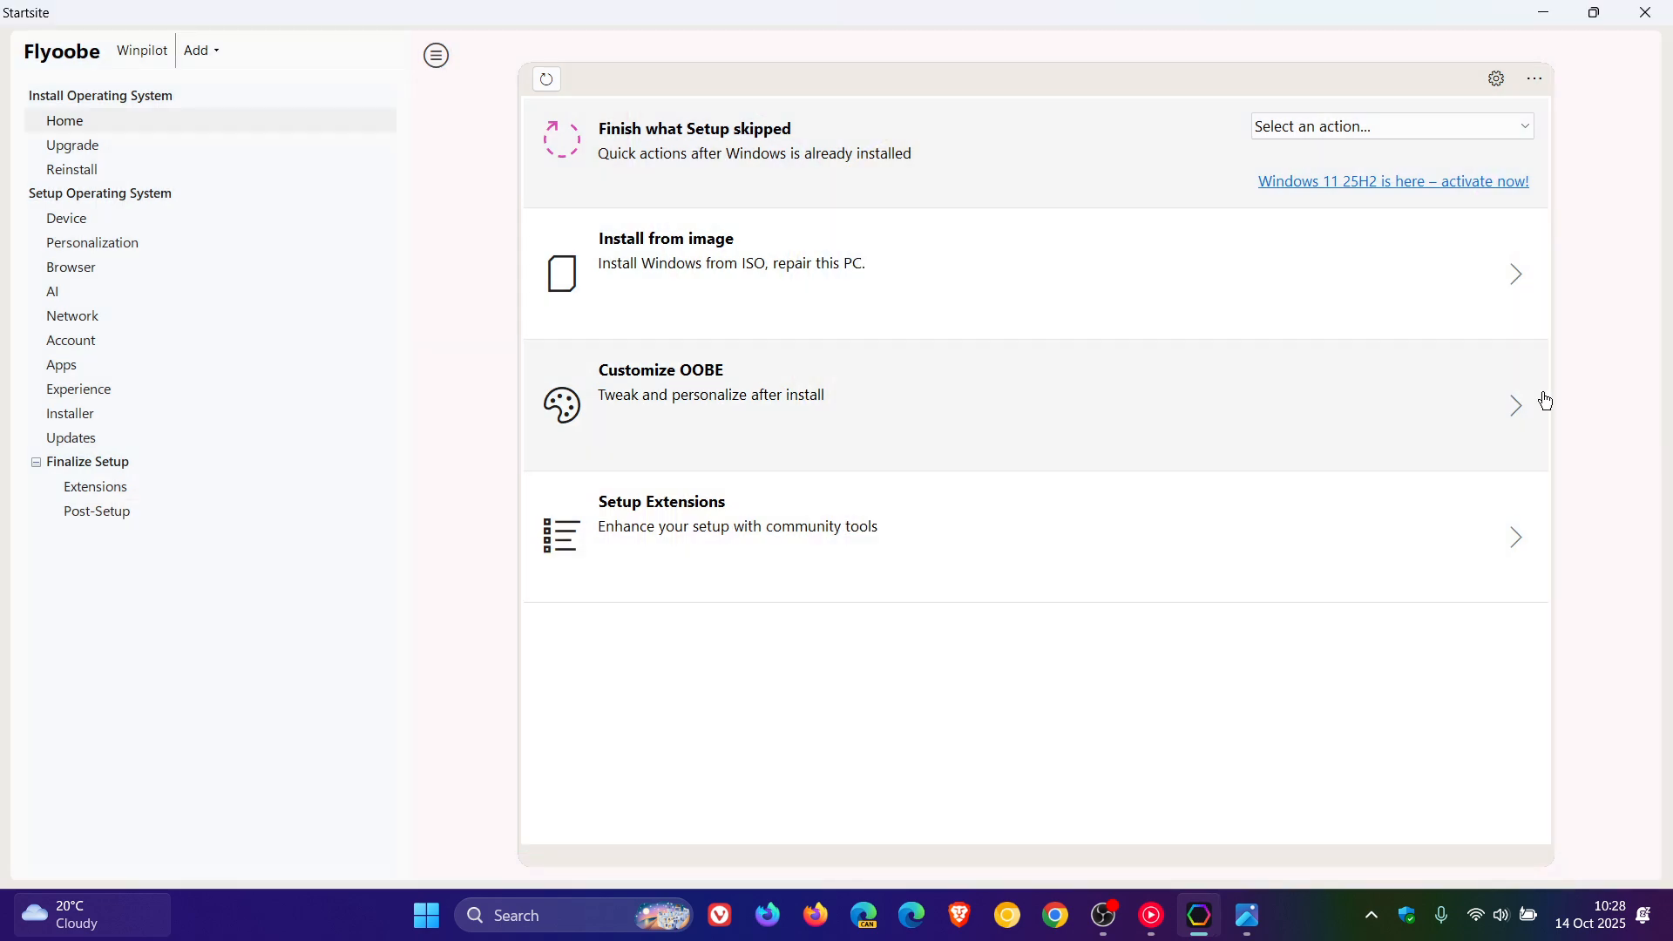
click(1496, 79)
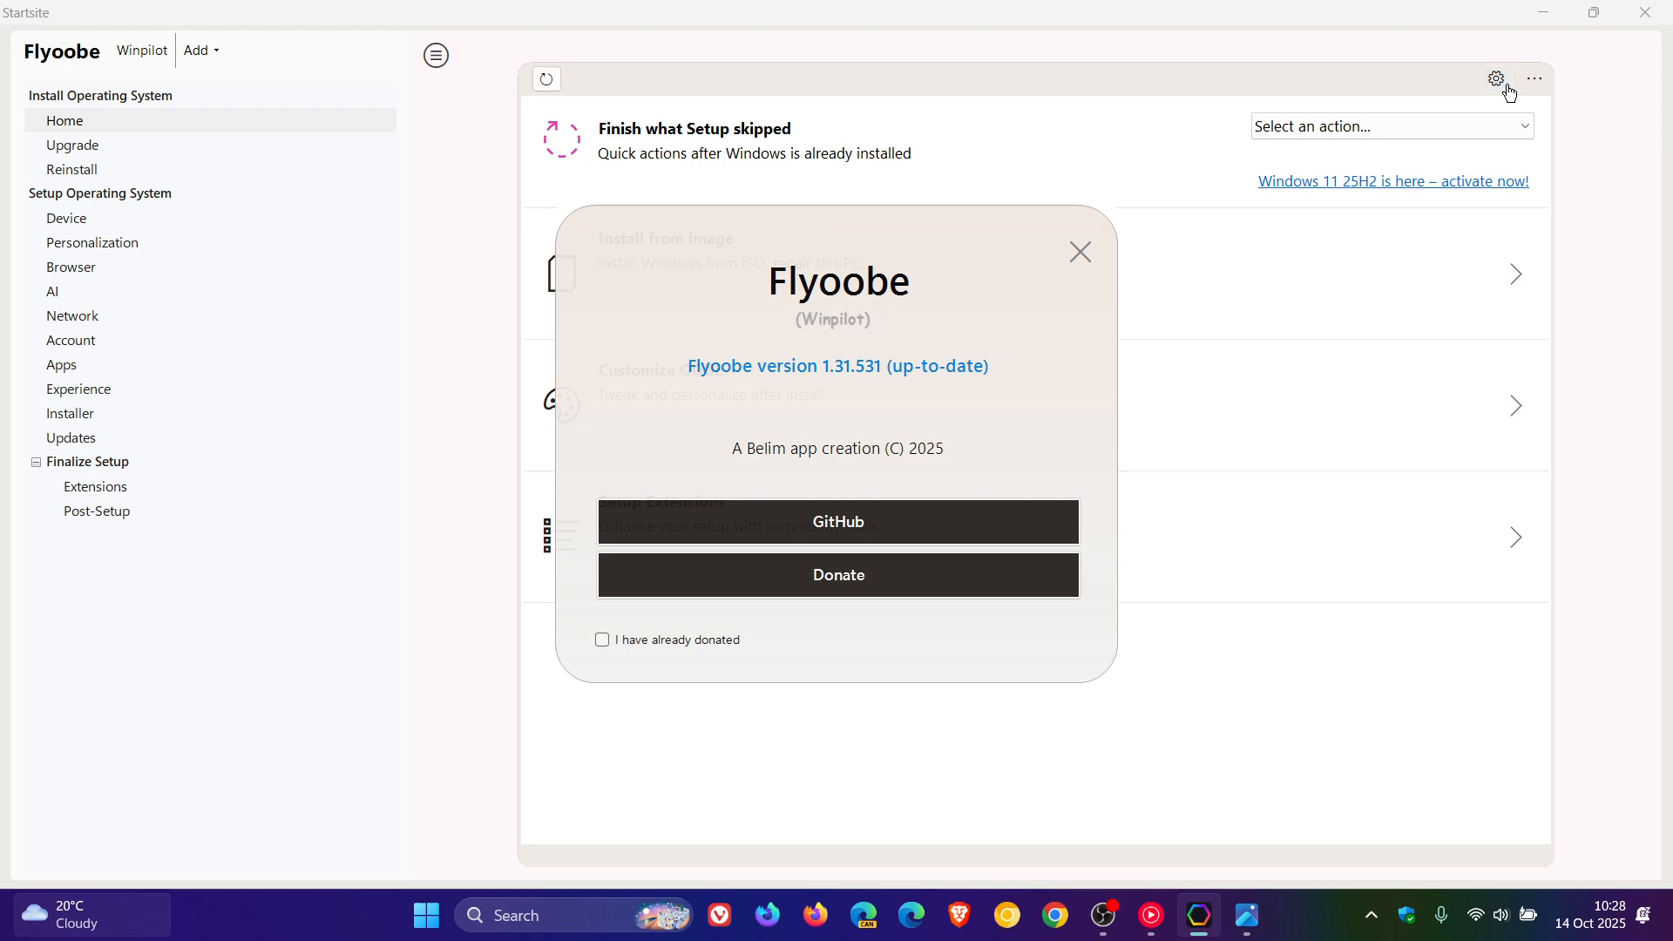
click(1079, 251)
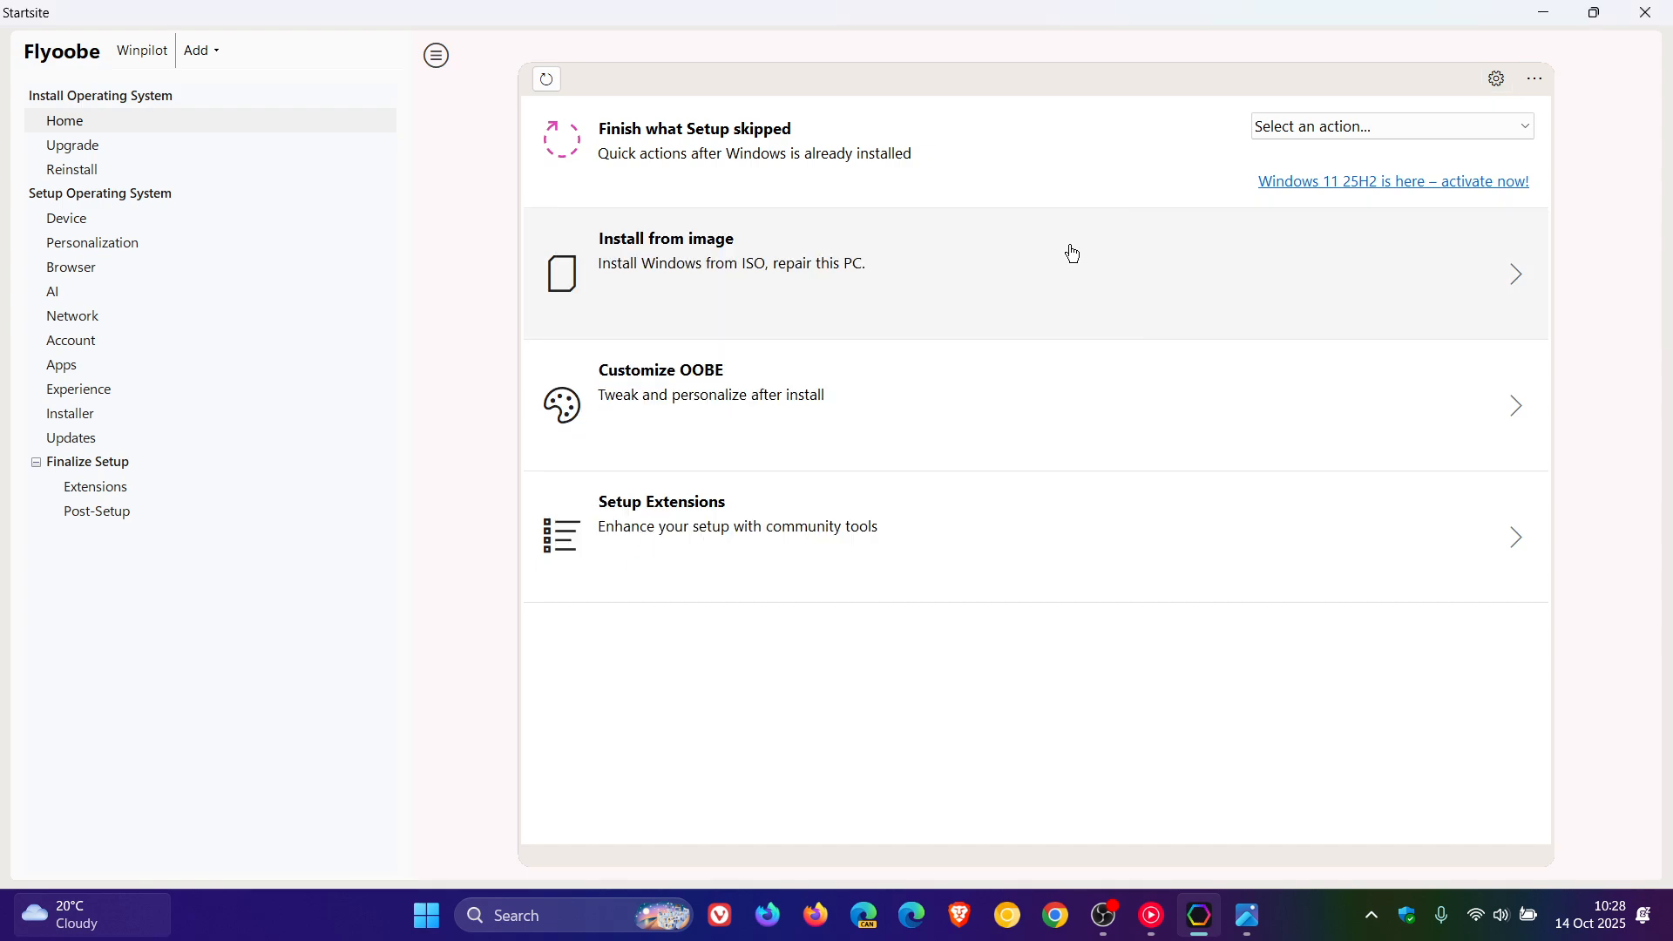
click(79, 389)
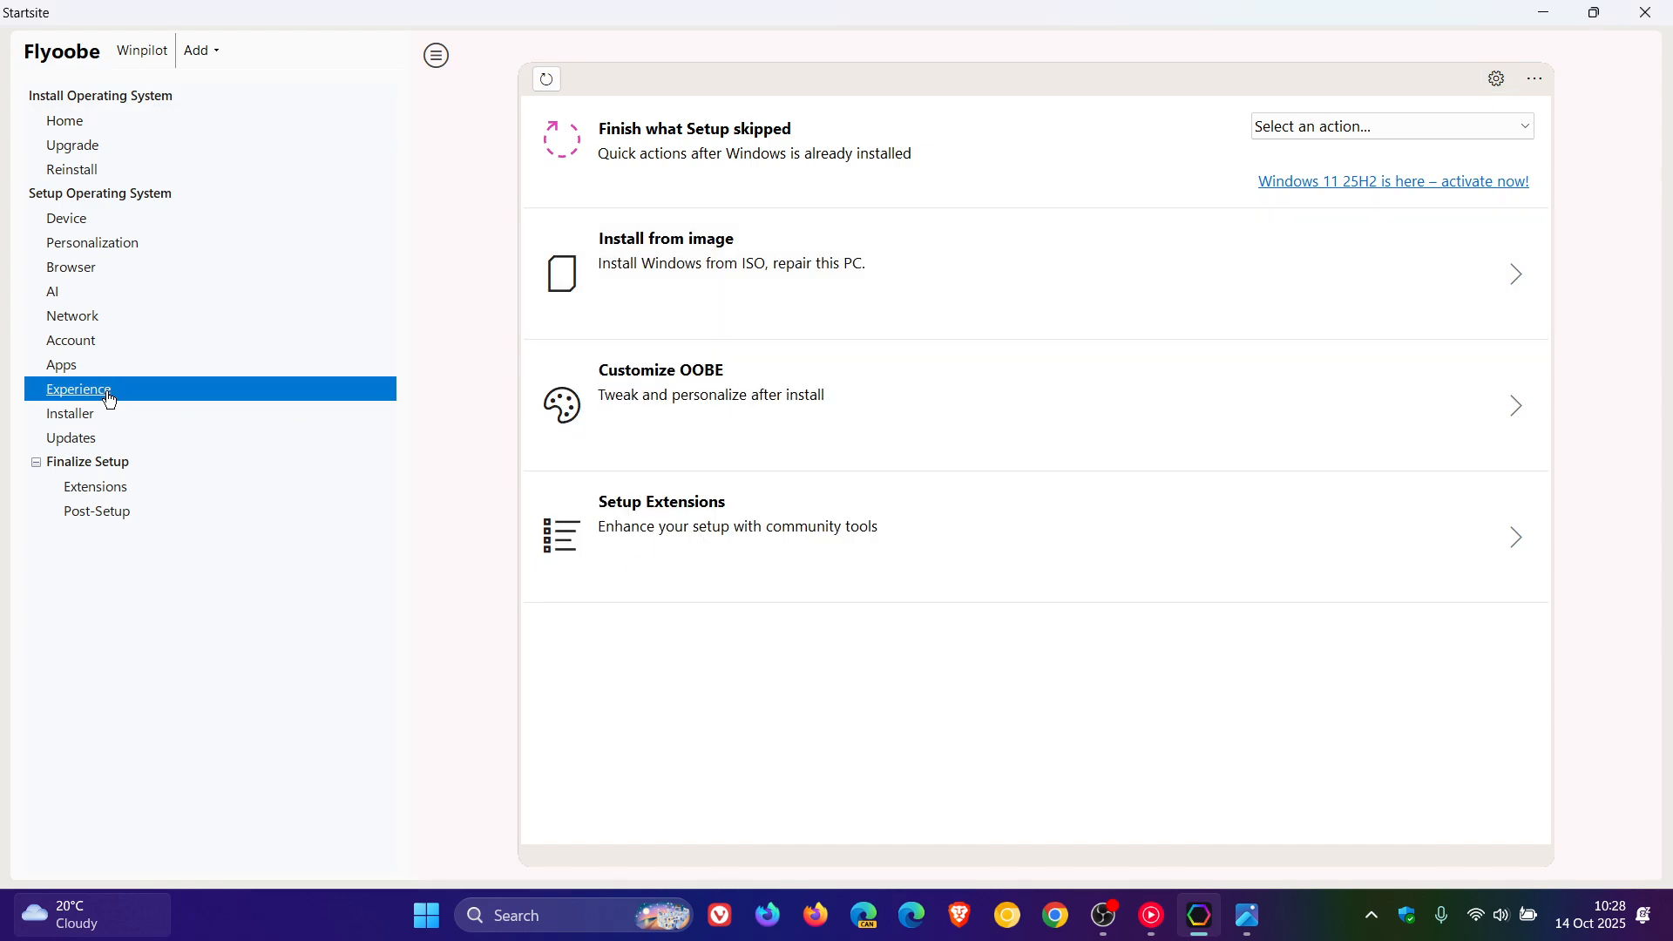
click(77, 388)
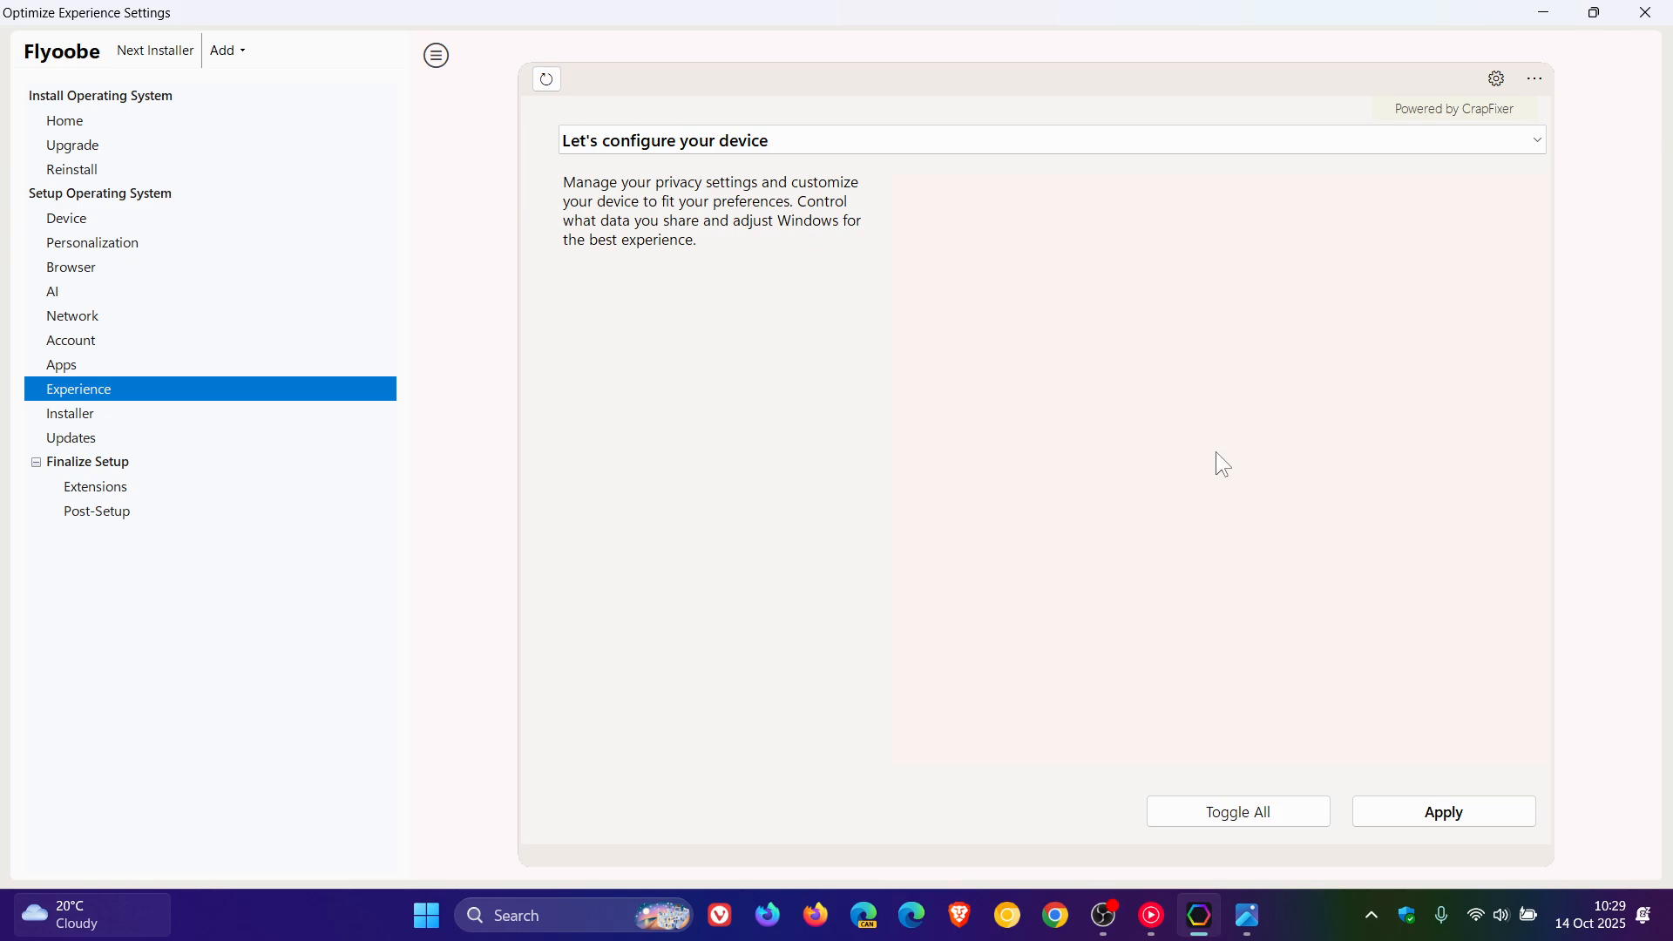
mouse_move(65, 166)
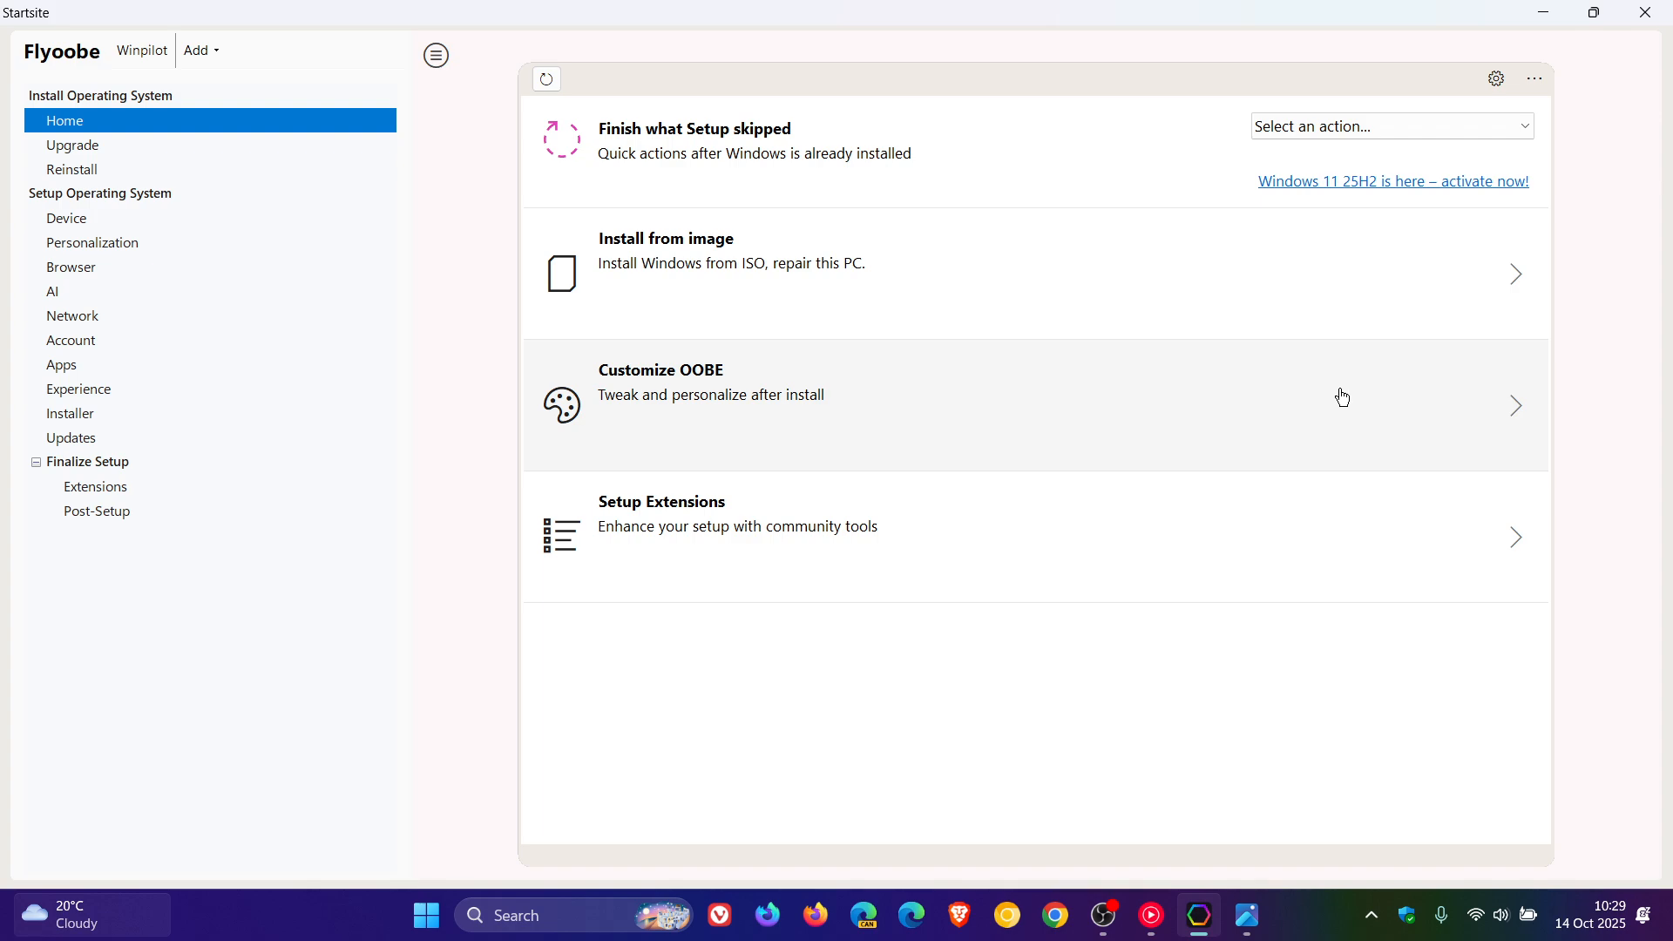
mouse_move(1215, 281)
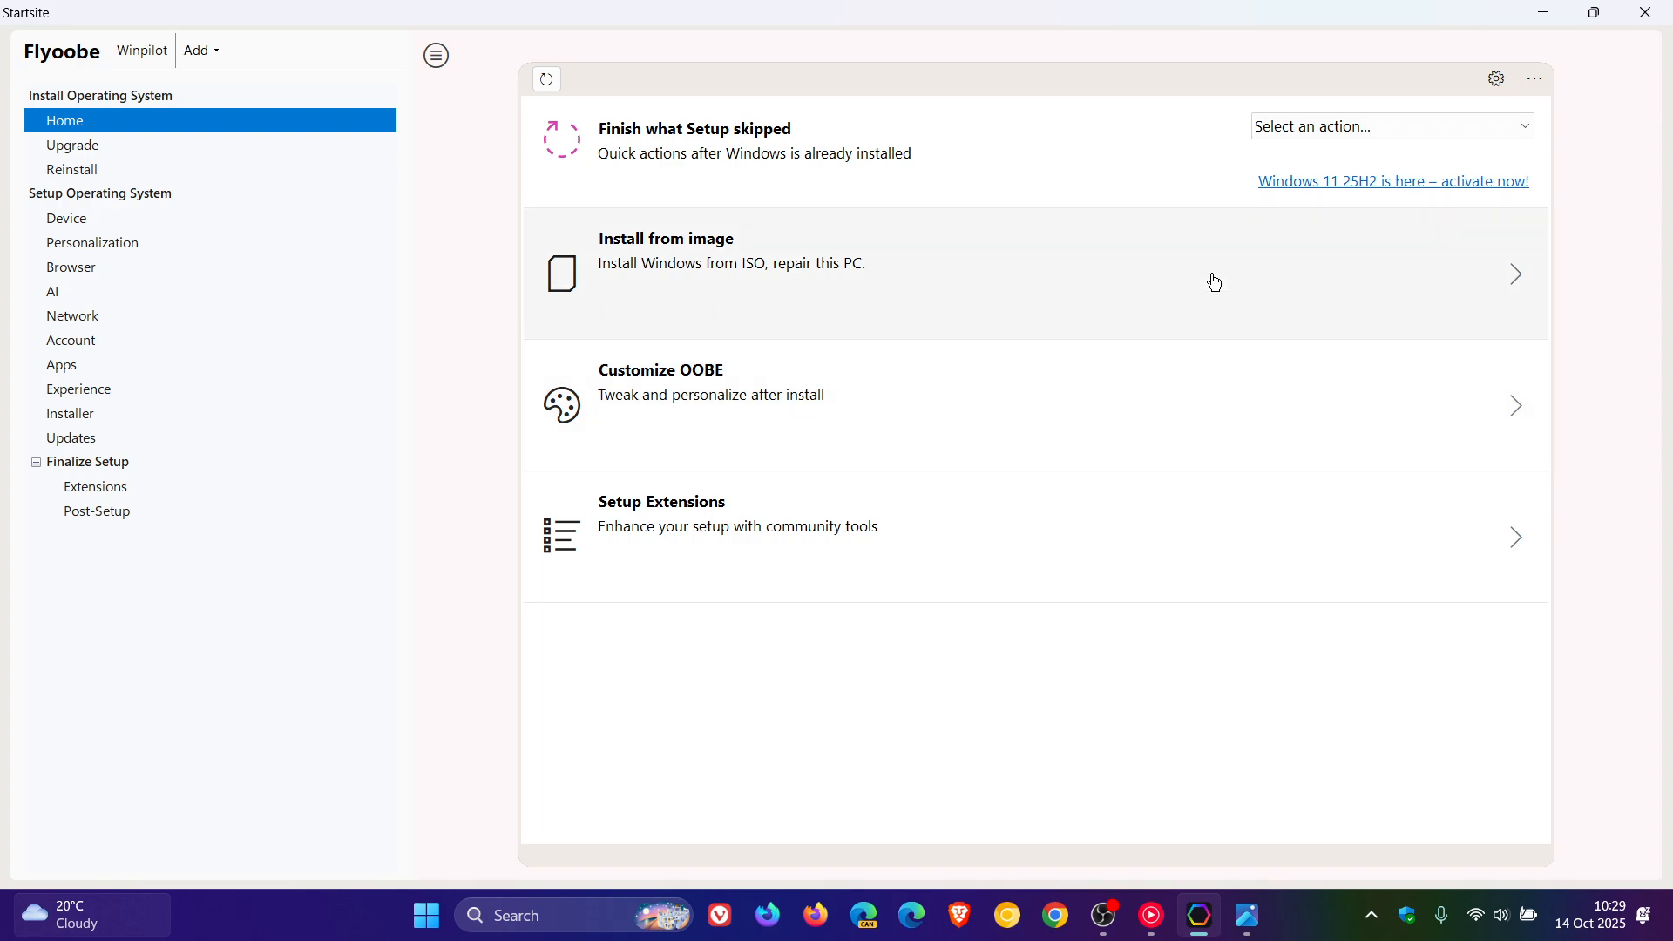
mouse_move(1186, 361)
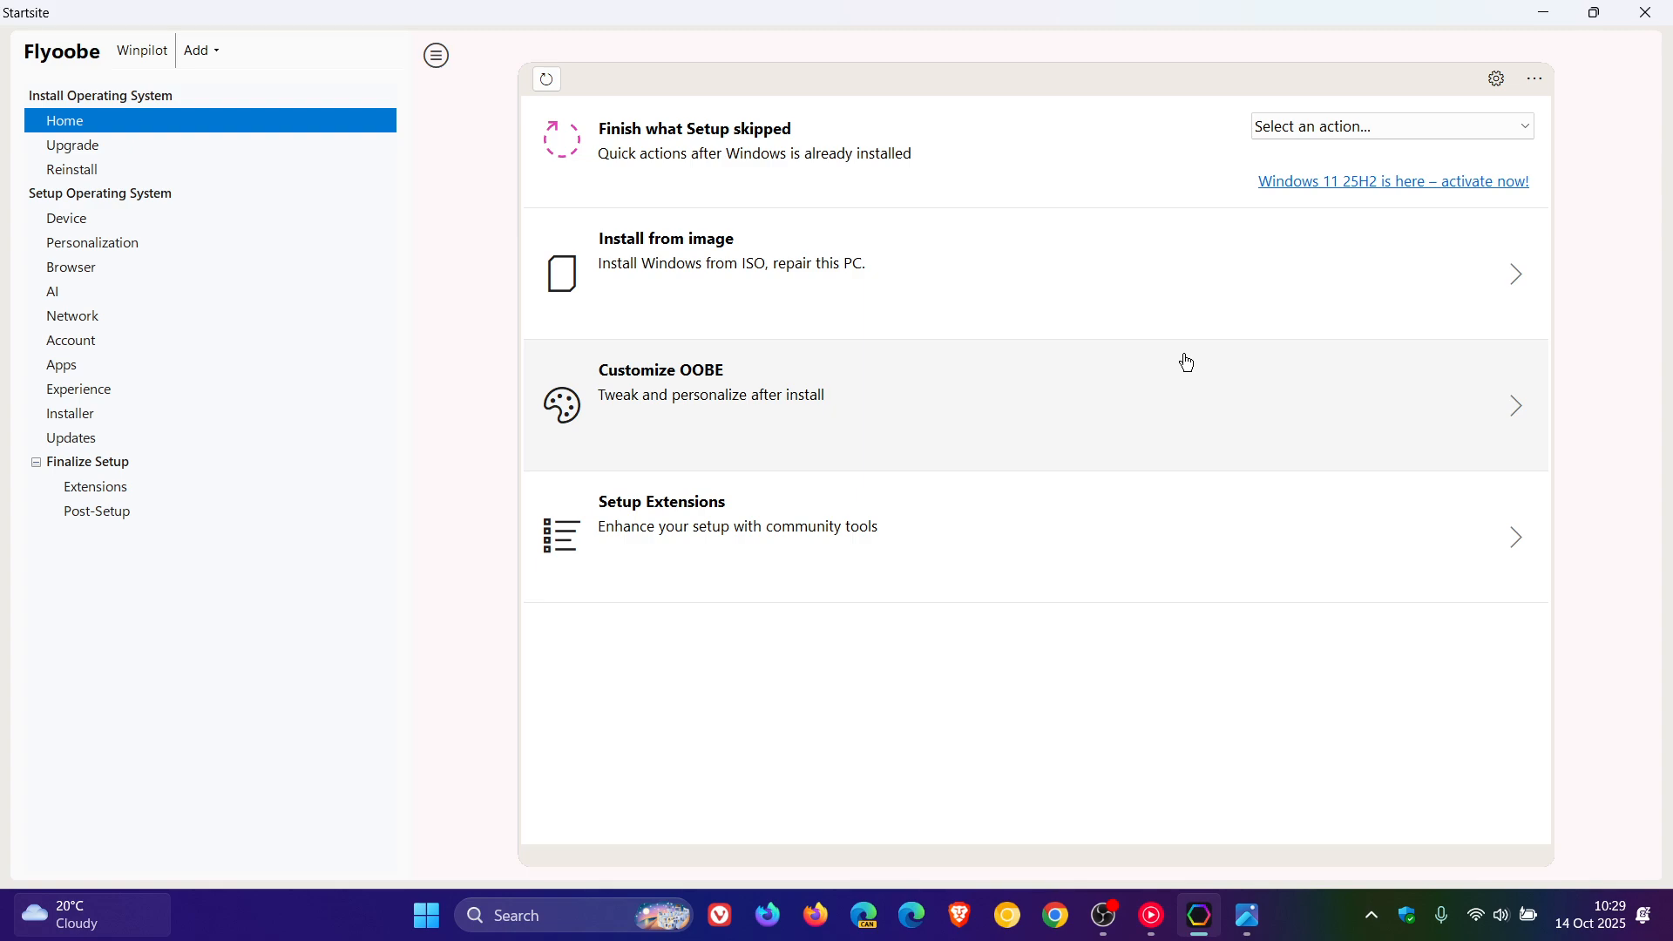
mouse_move(1105, 682)
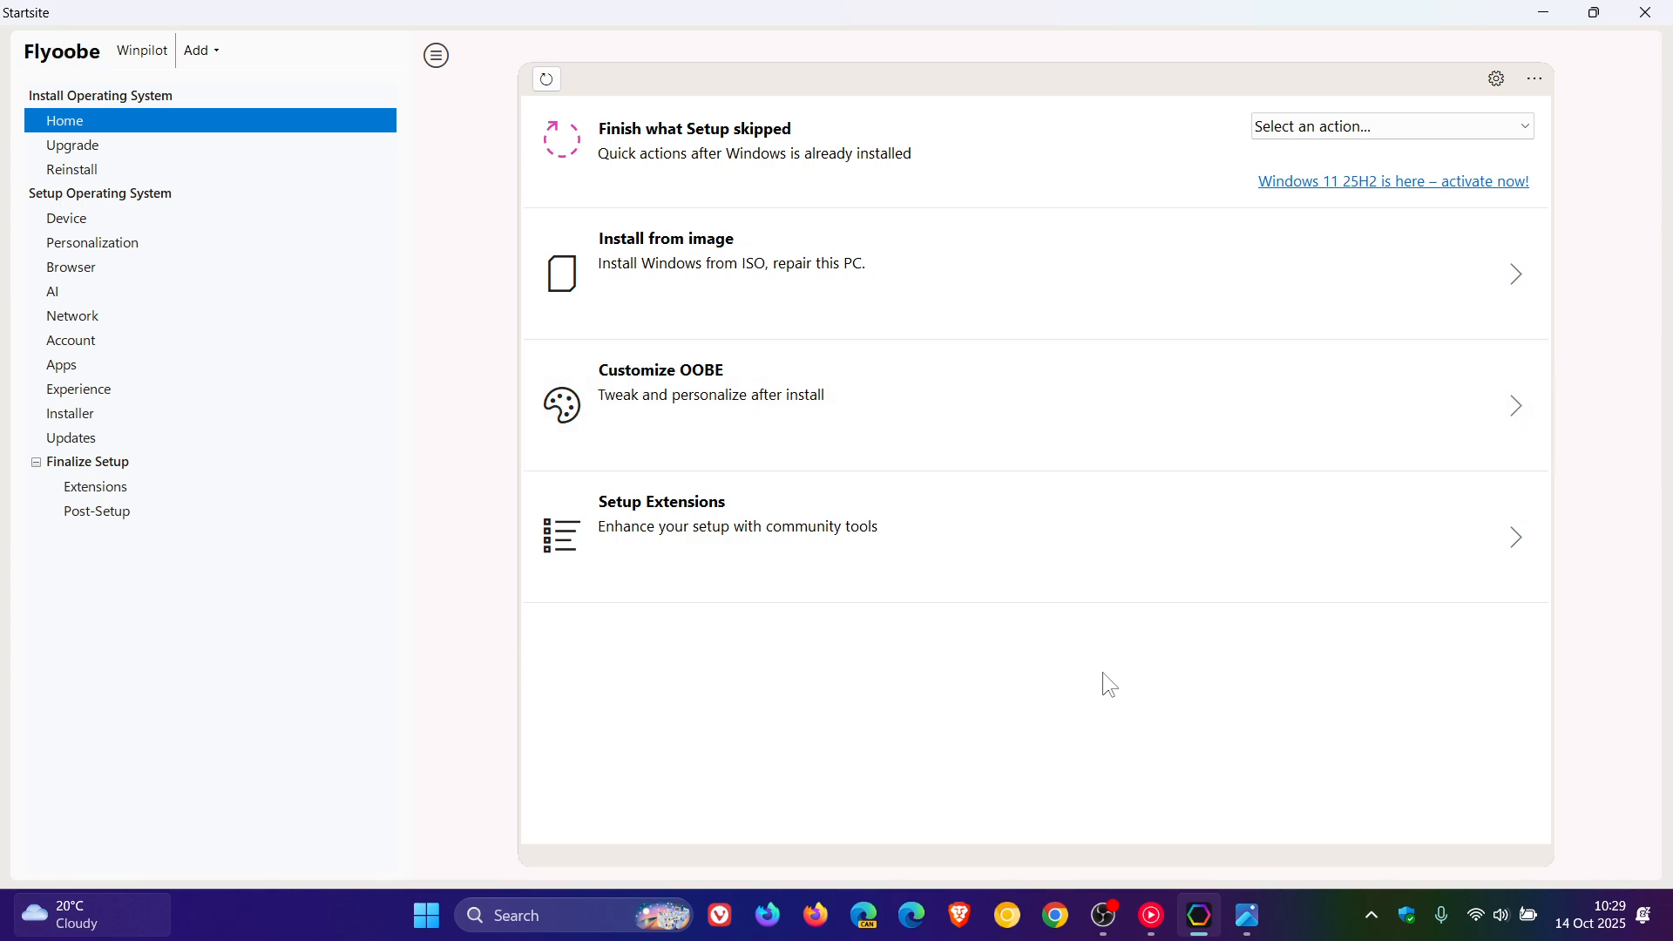
mouse_move(1170, 676)
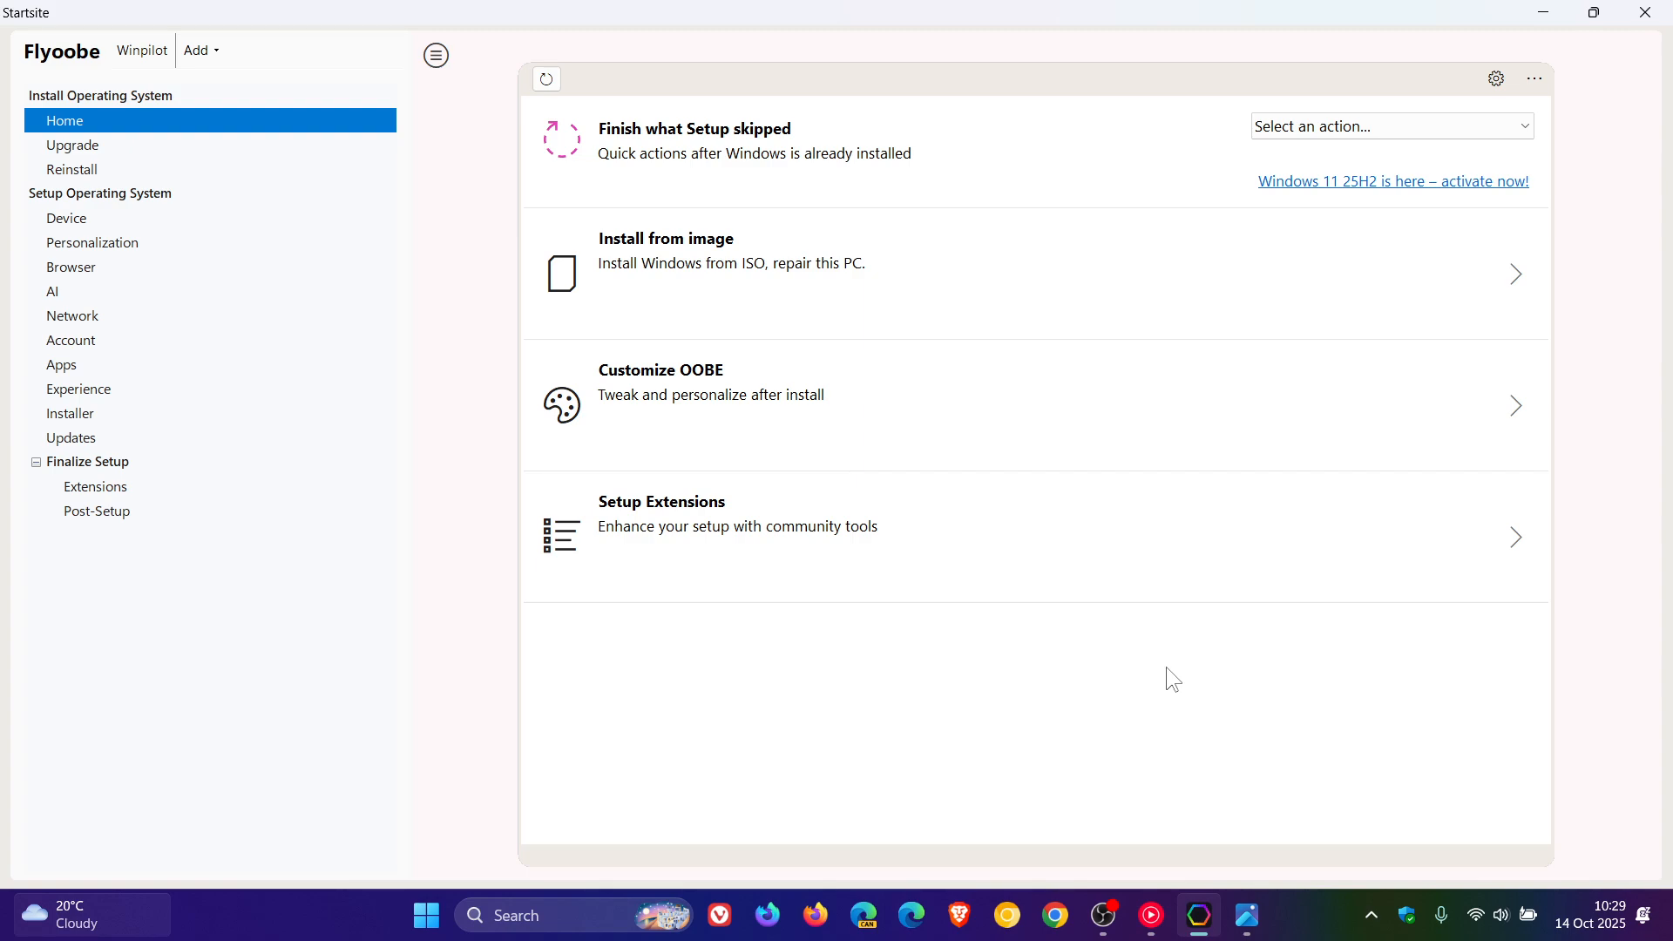
mouse_move(1614, 120)
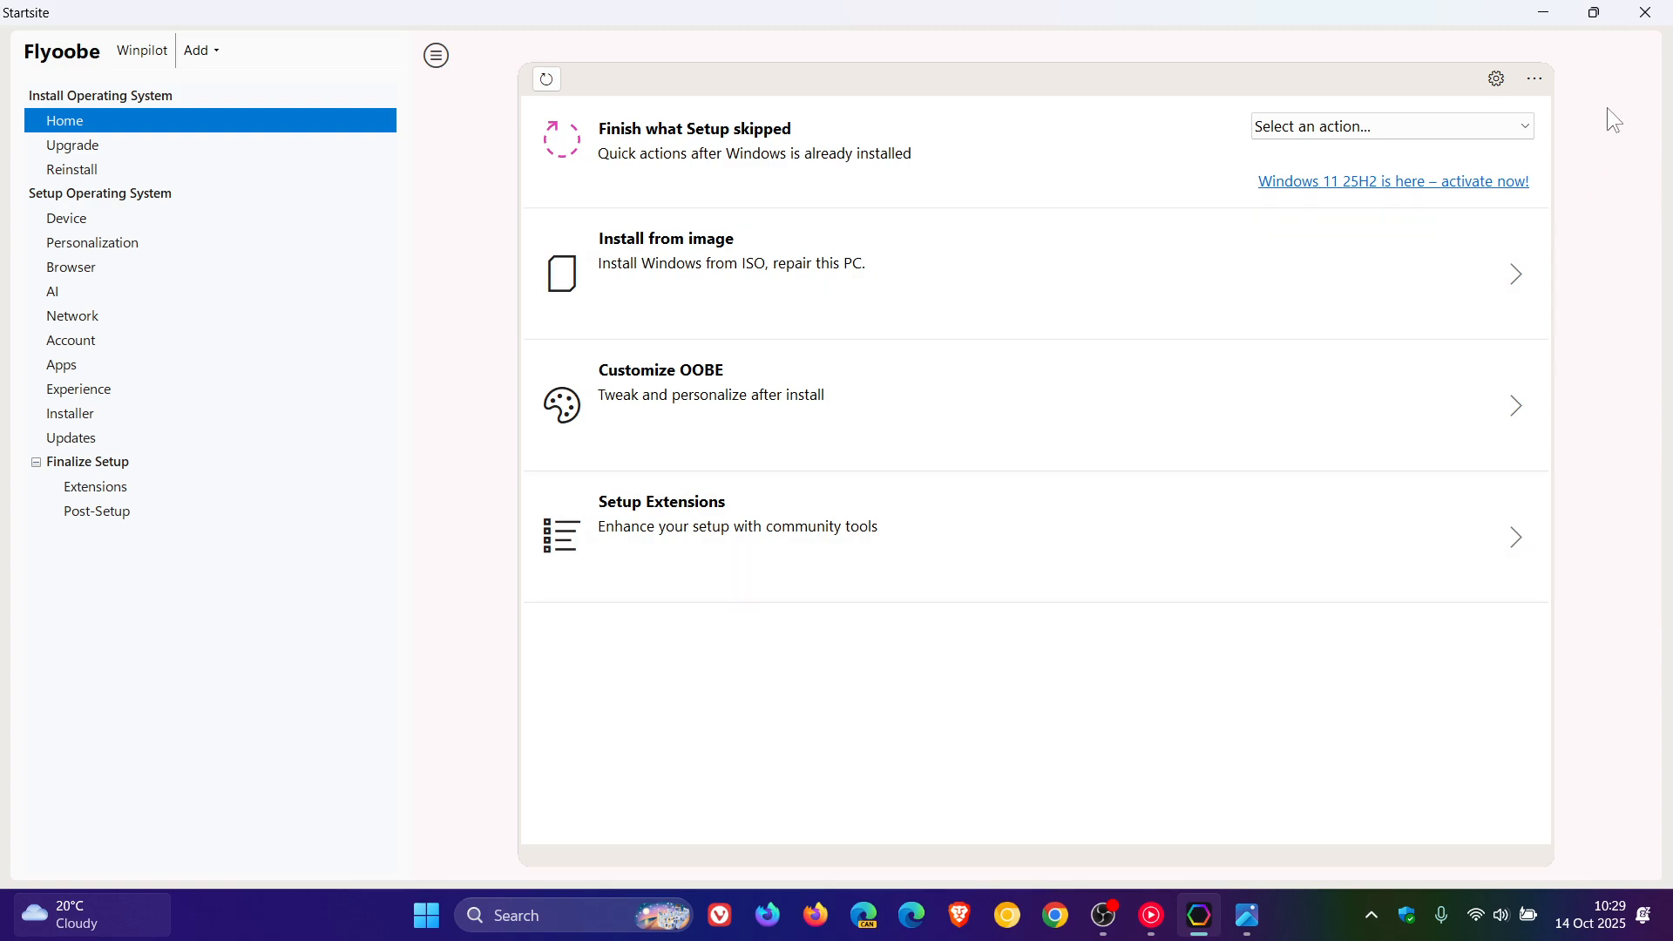
- Restore the maximized Home window to a smaller window over the 1.31 Release wallpaper
click(1585, 12)
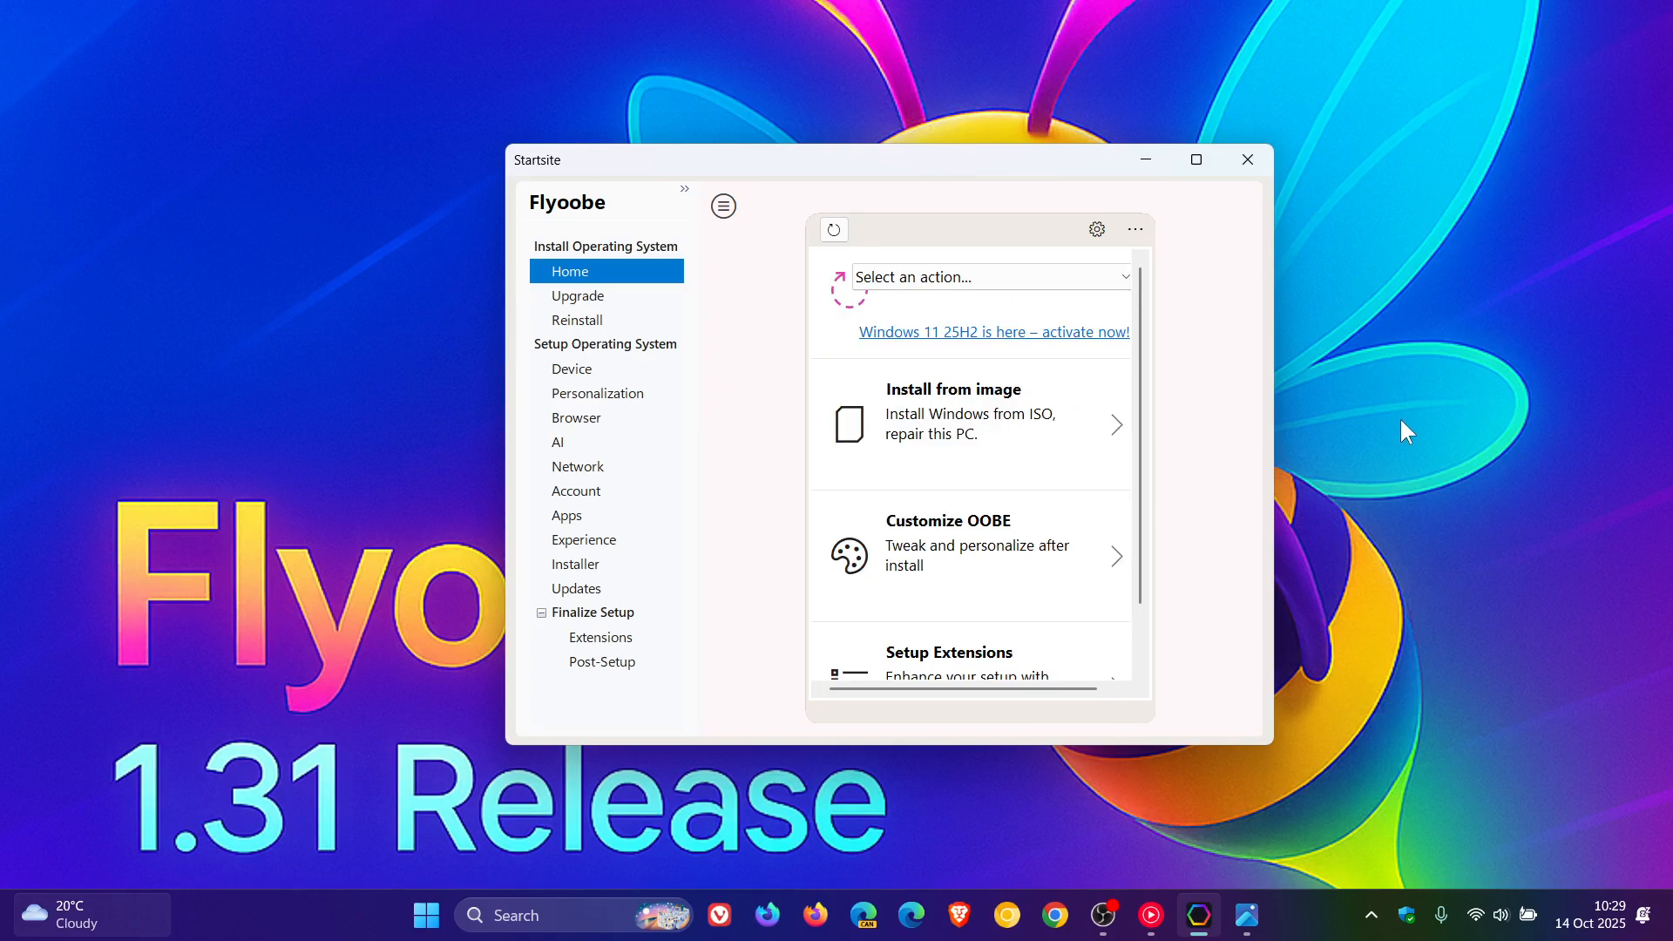
mouse_move(1145, 165)
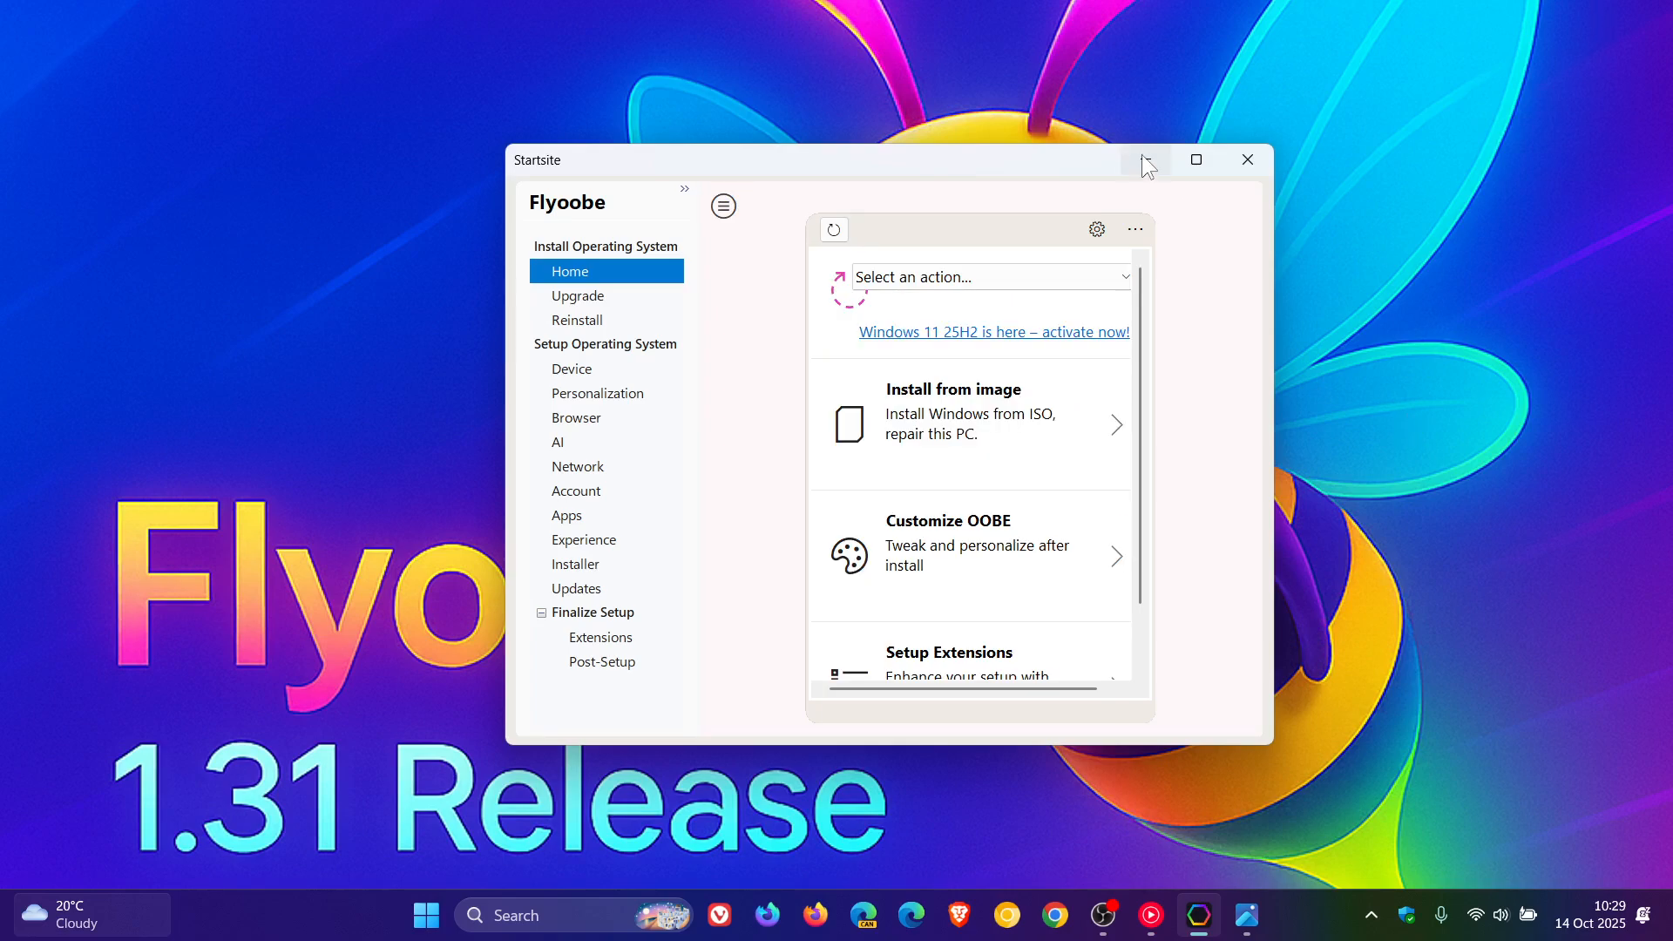